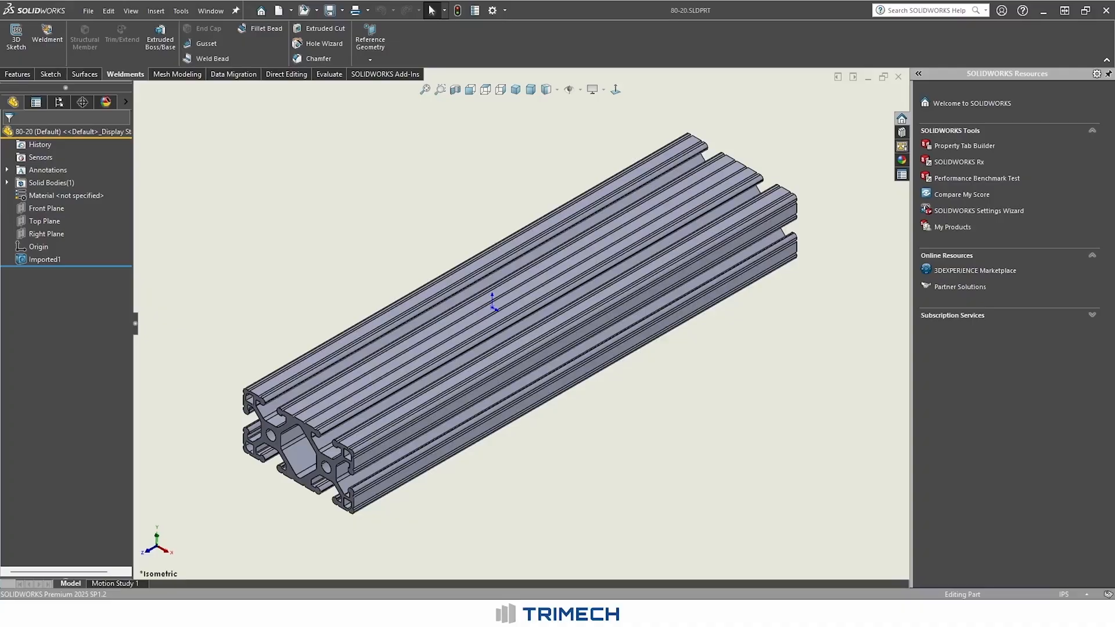
# Open a new sketch on the Front Plane of the 80-20 profile part.
pyautogui.click(45, 208)
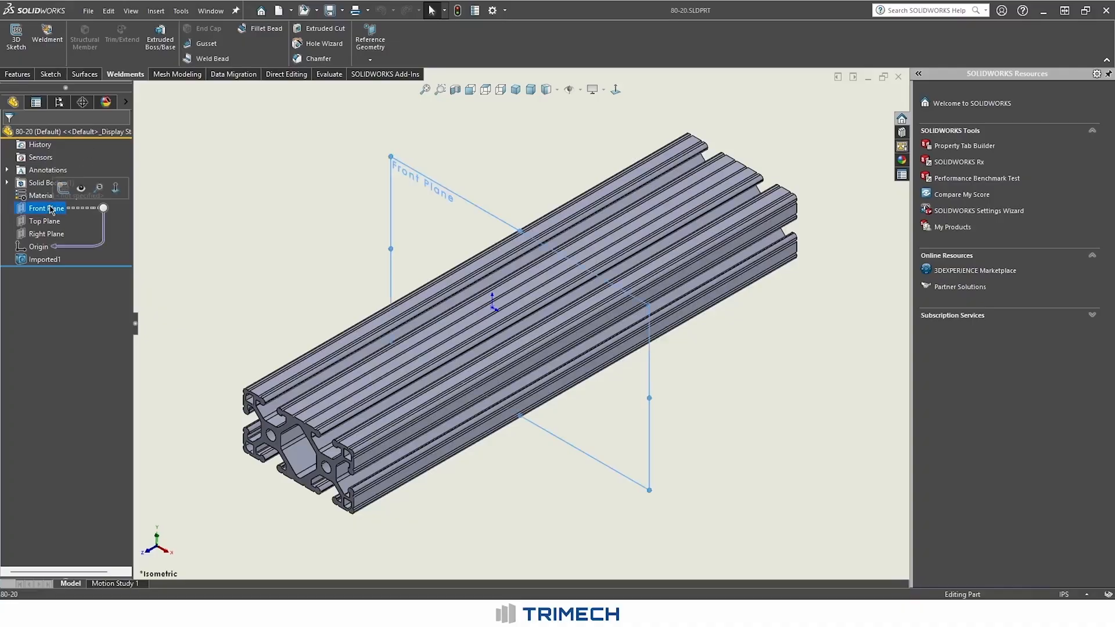
pyautogui.moveTo(62, 188)
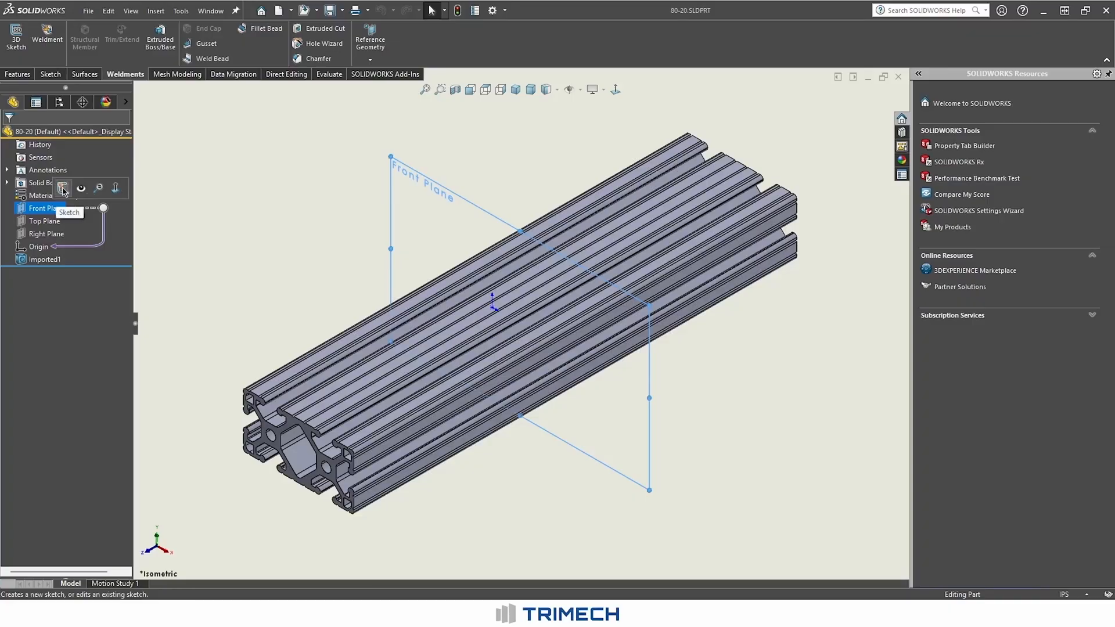
pyautogui.click(60, 189)
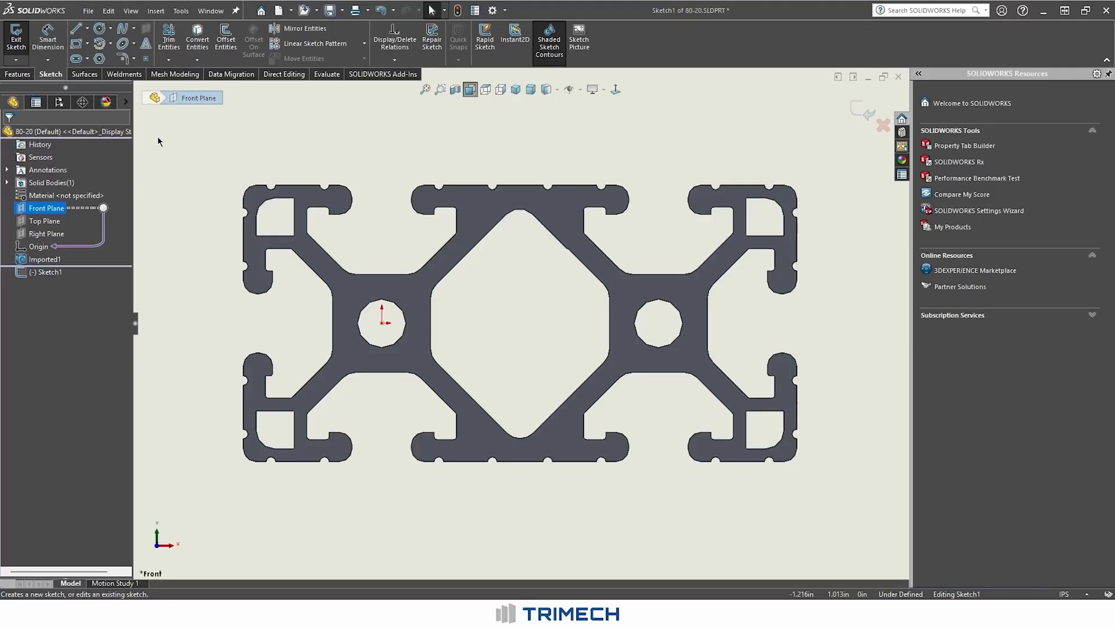
pyautogui.moveTo(196, 35)
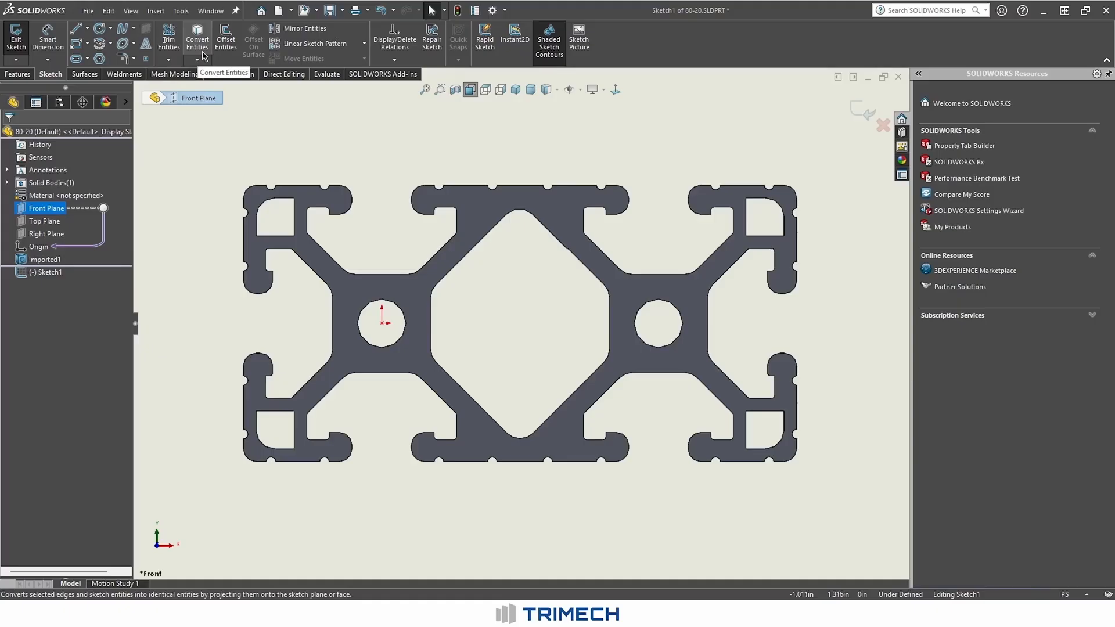
# Convert the profile's end face outline and all inner loops into sketch entities.
pyautogui.click(197, 37)
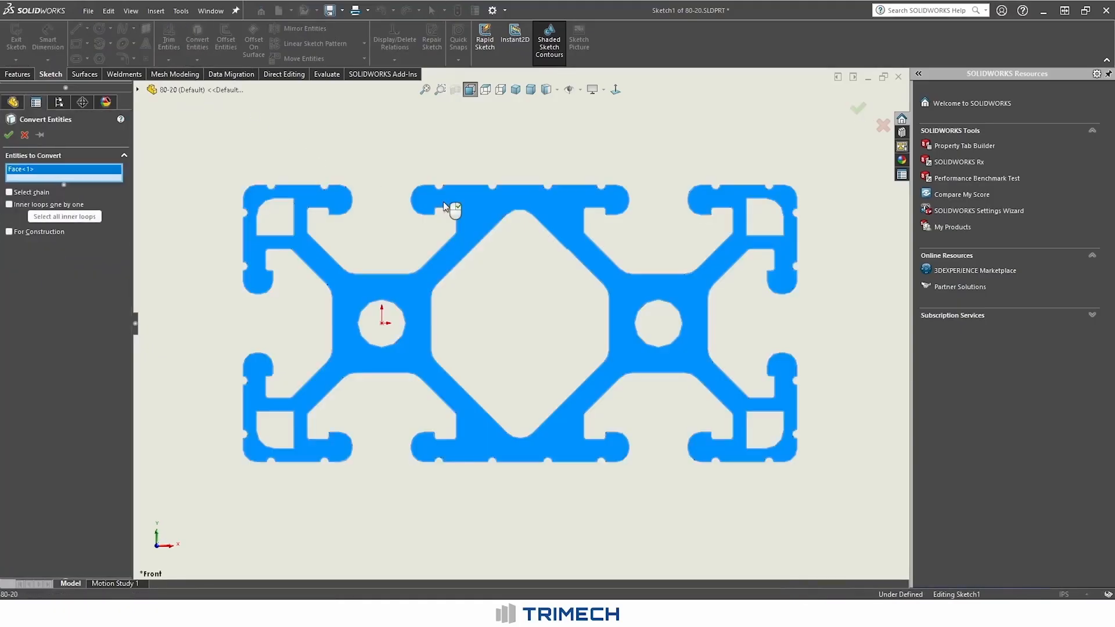
pyautogui.click(9, 205)
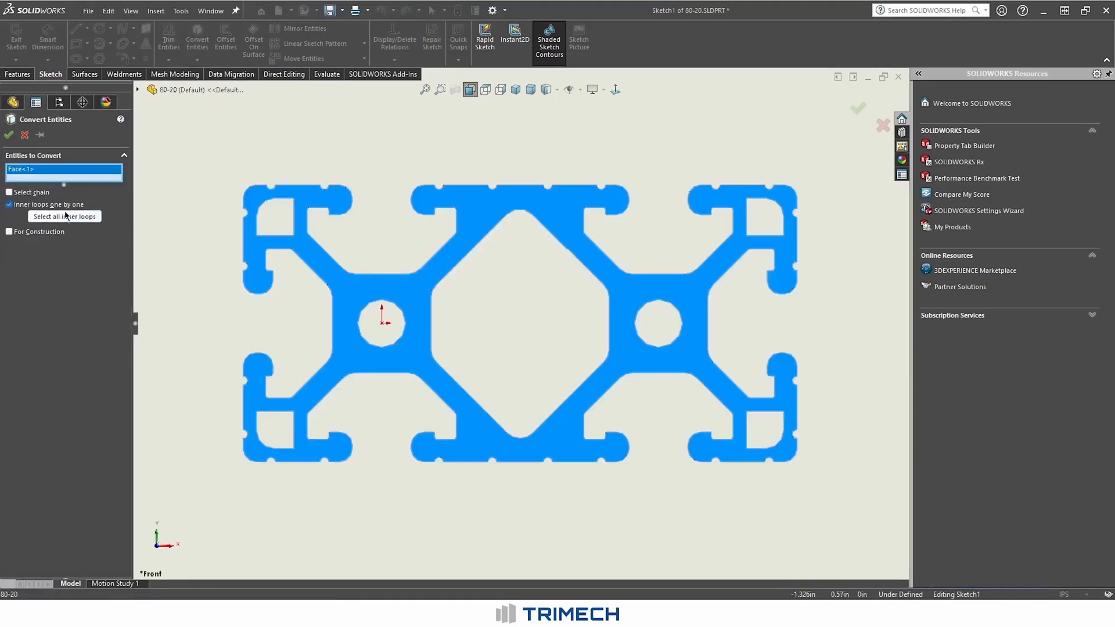
pyautogui.click(64, 216)
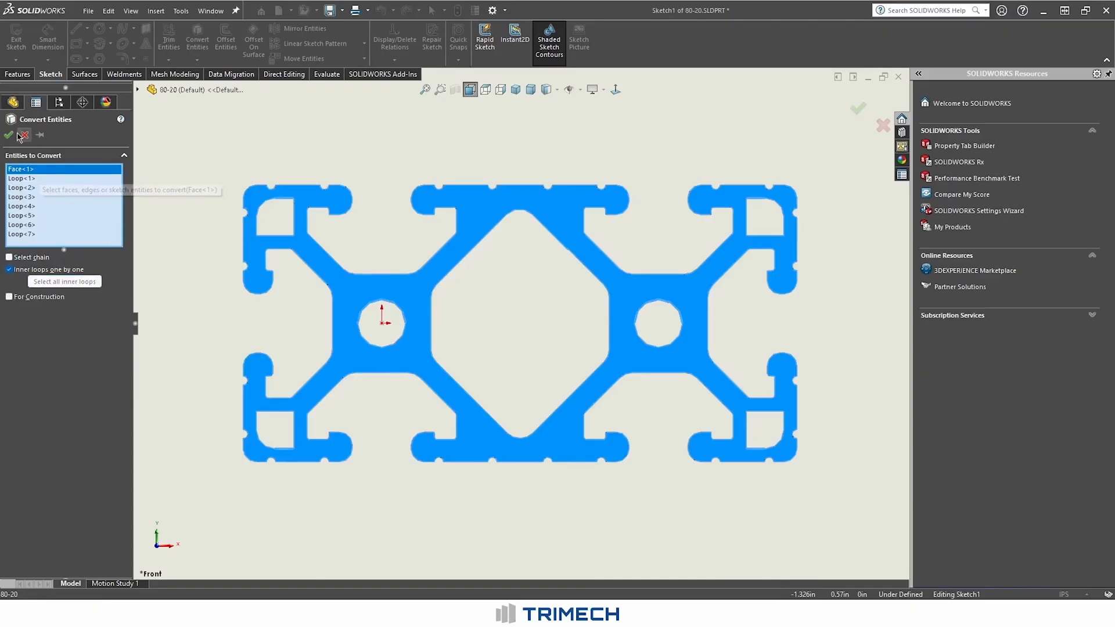
pyautogui.click(9, 135)
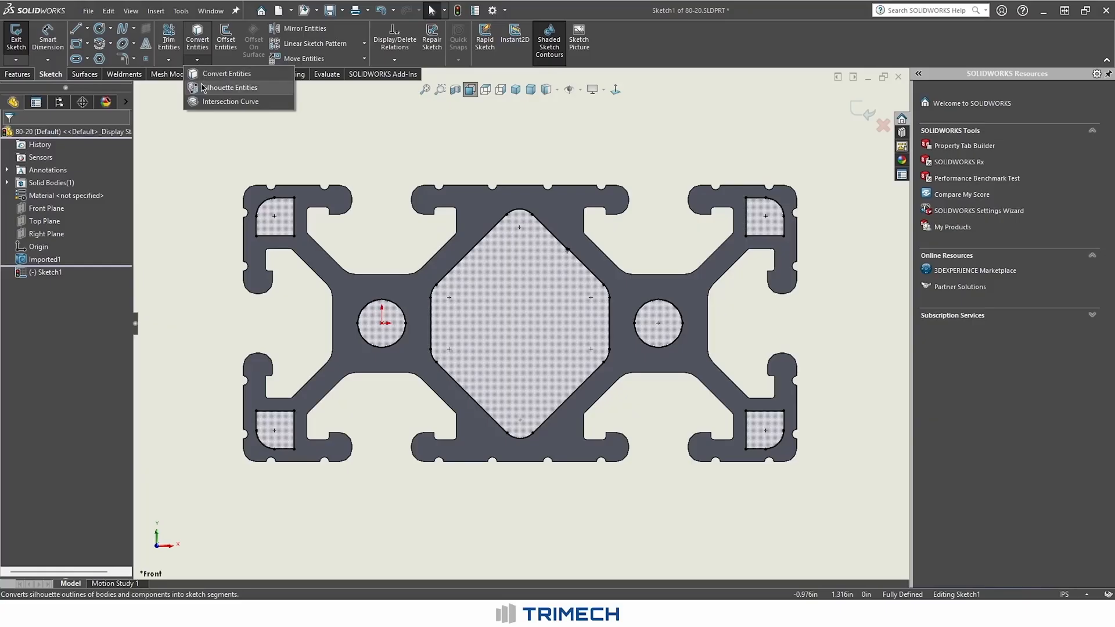
pyautogui.click(230, 87)
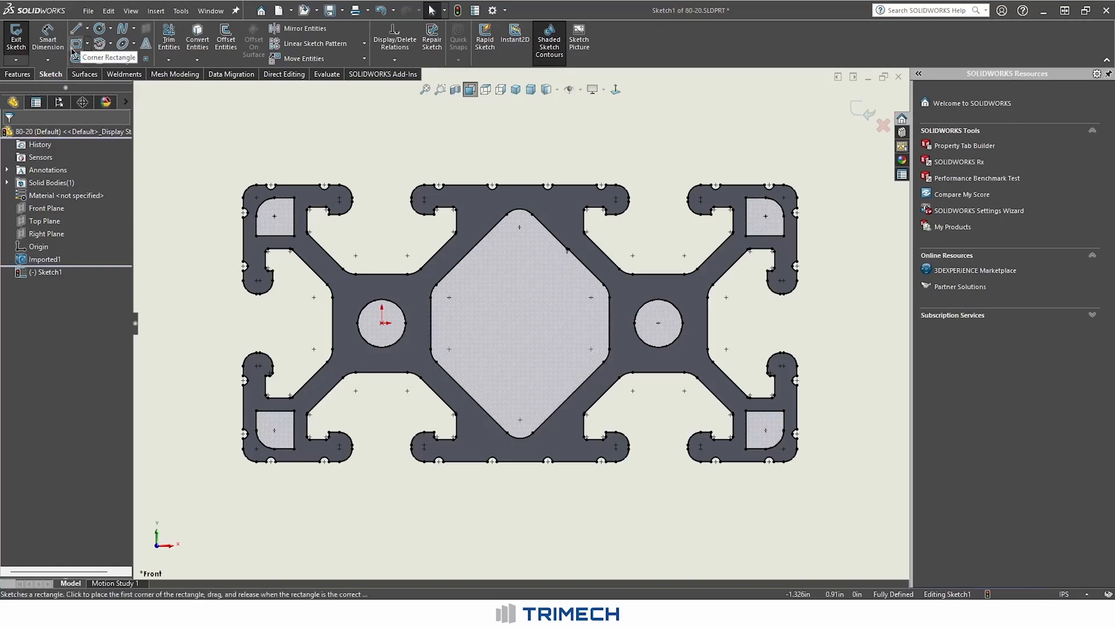
# Power-trim stray segments at a corner slot of the converted outline.
pyautogui.click(168, 32)
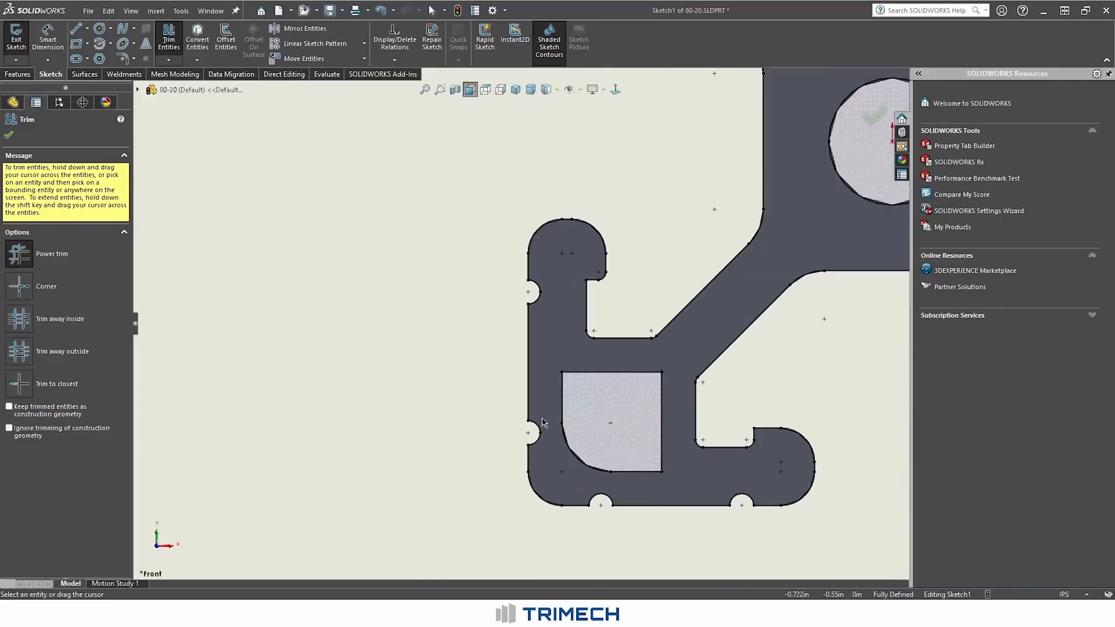
pyautogui.moveTo(537, 426); pyautogui.dragTo(529, 459)
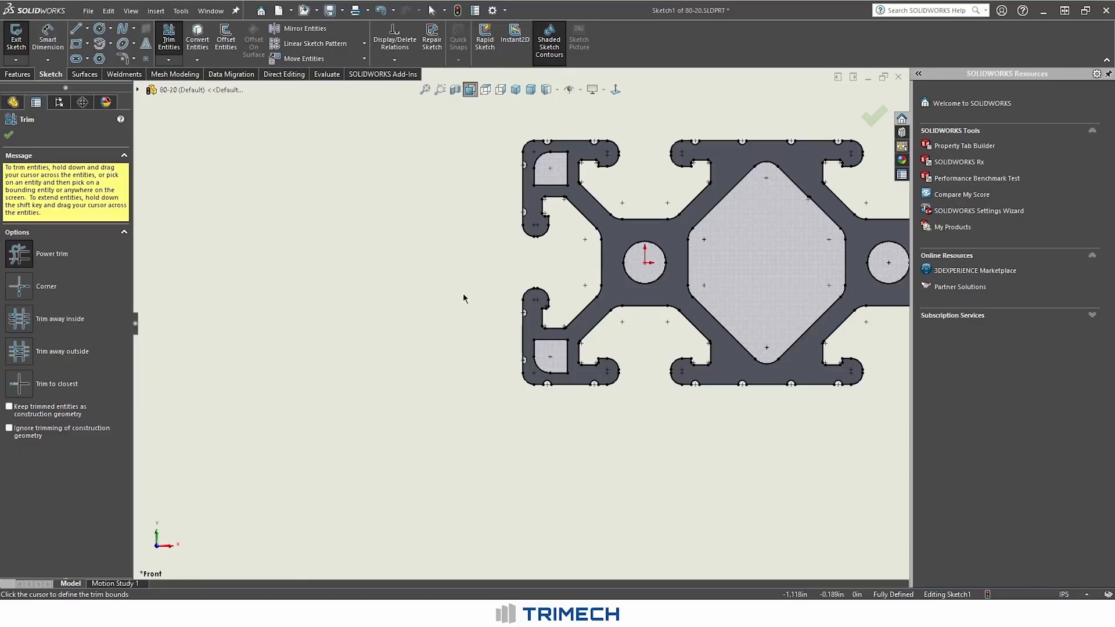
pyautogui.moveTo(463, 298)
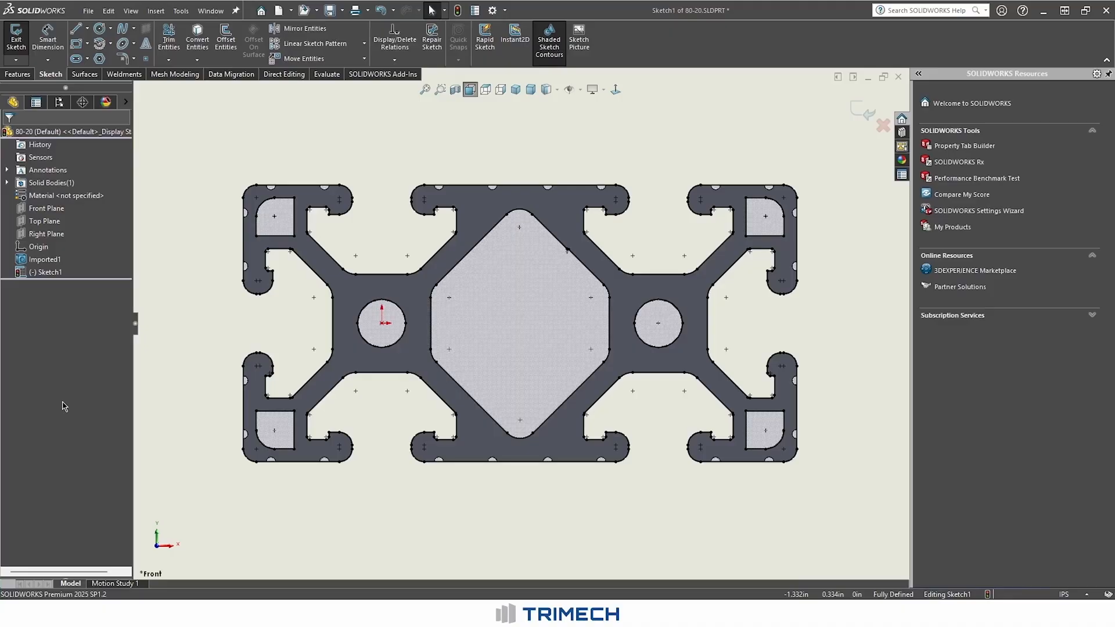
# Close the Trim PropertyManager with the trimmed profile sketch fully defined.
pyautogui.click(275, 227)
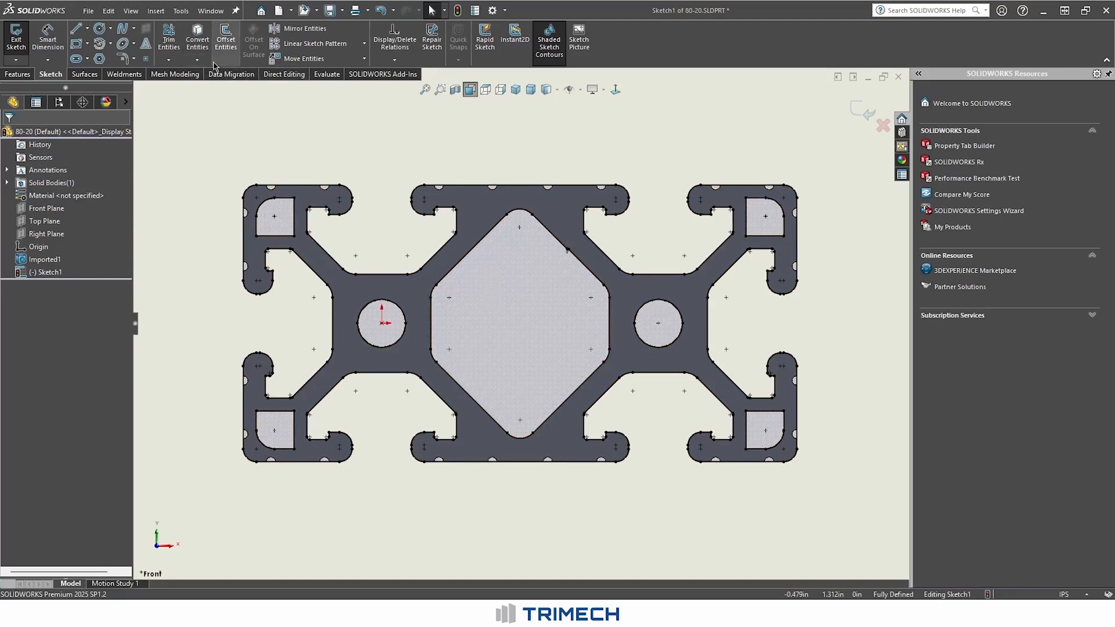
# Place sketch points at the profile centre, bottom edge midpoint and bottom-left corner.
pyautogui.click(145, 58)
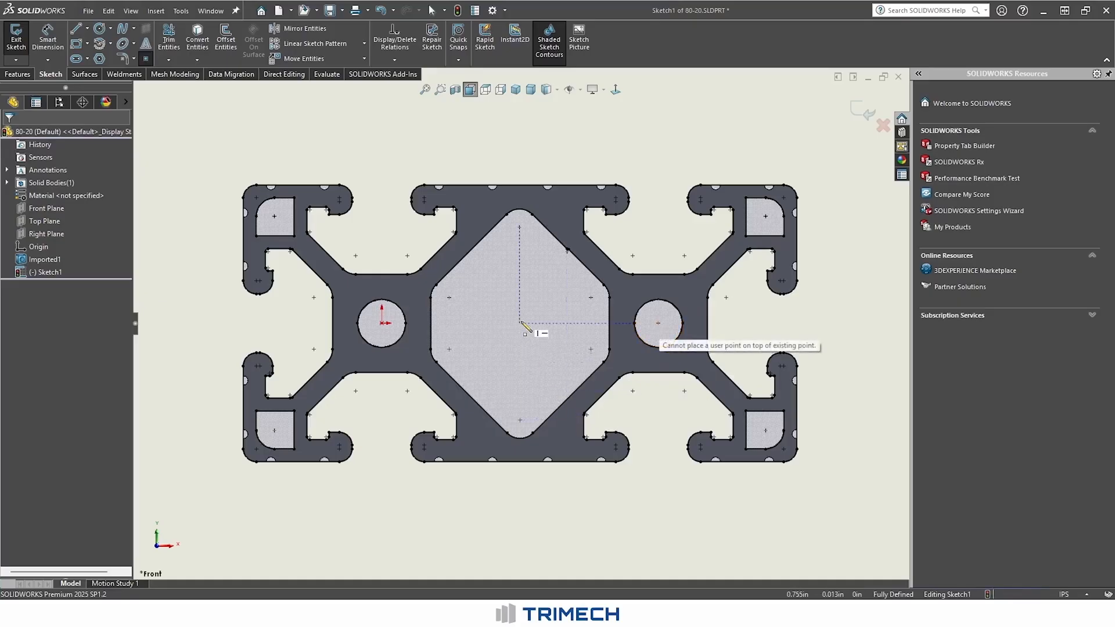
pyautogui.click(519, 329)
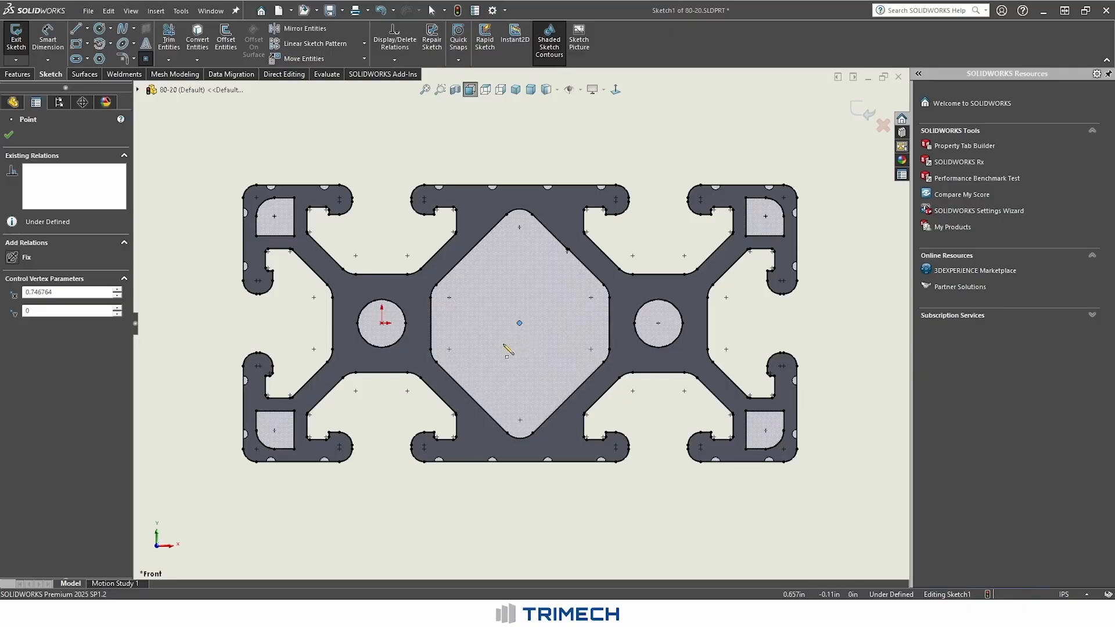
pyautogui.click(519, 187)
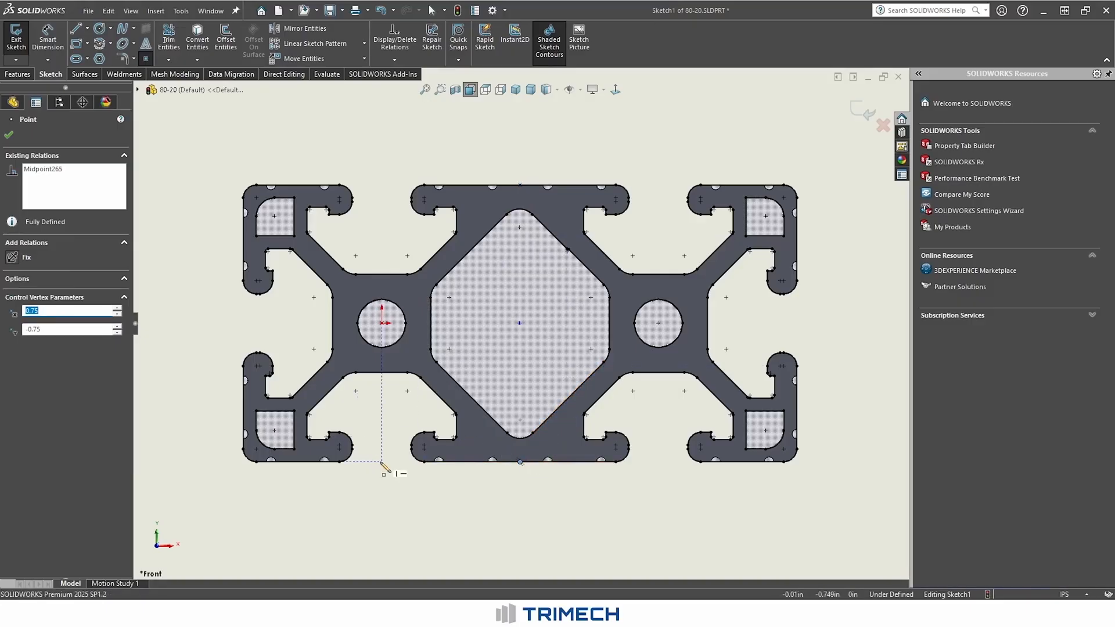
pyautogui.moveTo(384, 469); pyautogui.dragTo(245, 330)
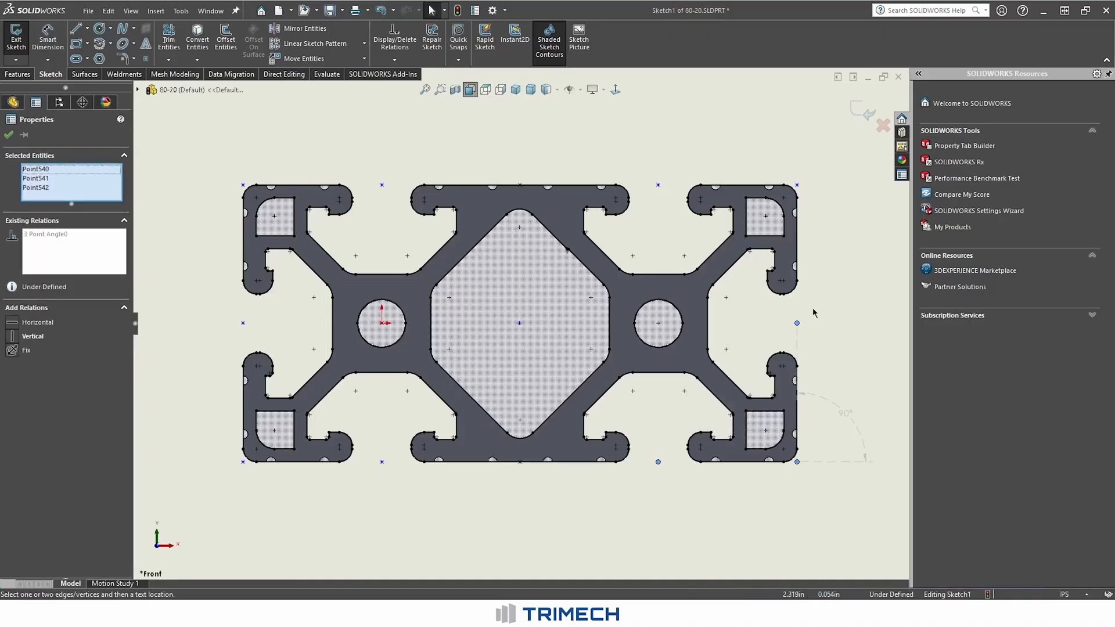
# Select the new edge and corner points and apply Make Fixed.
pyautogui.click(657, 185)
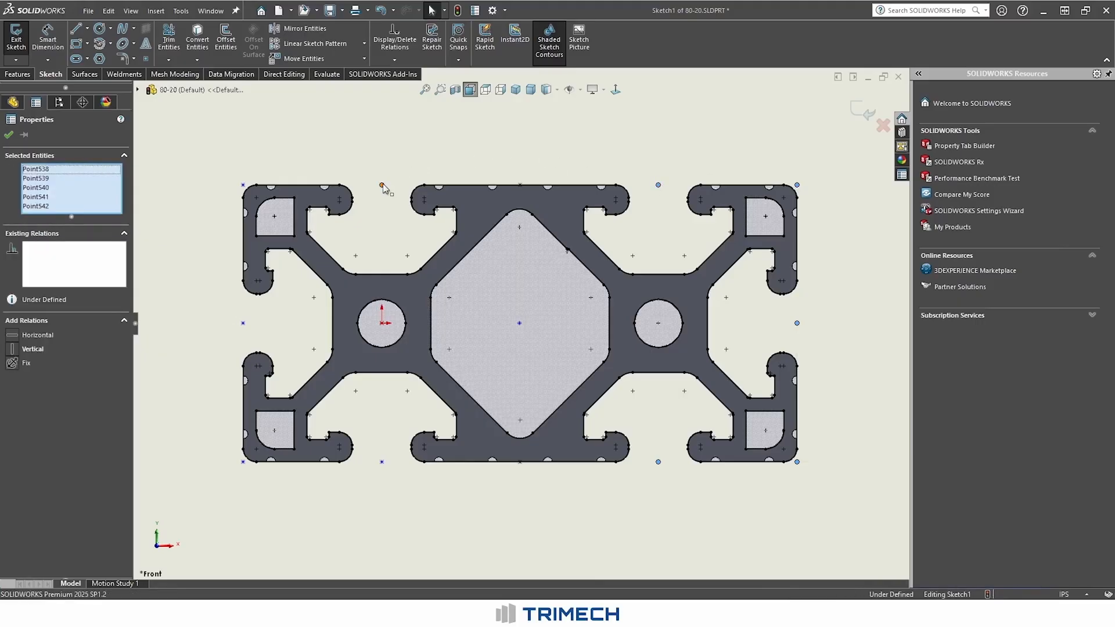
pyautogui.click(243, 184)
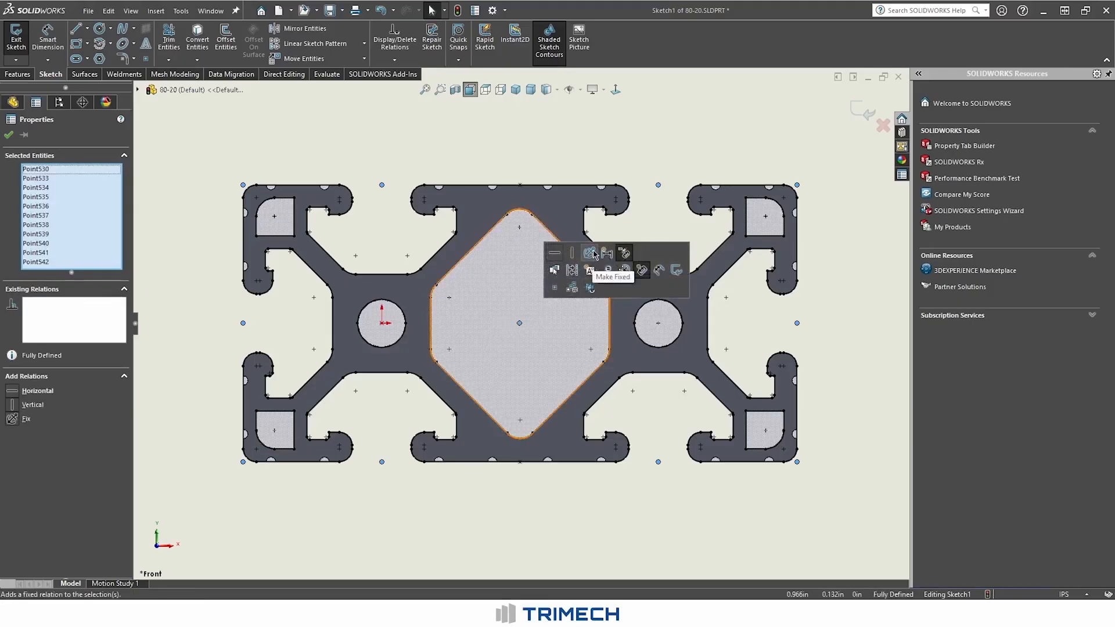
pyautogui.click(590, 254)
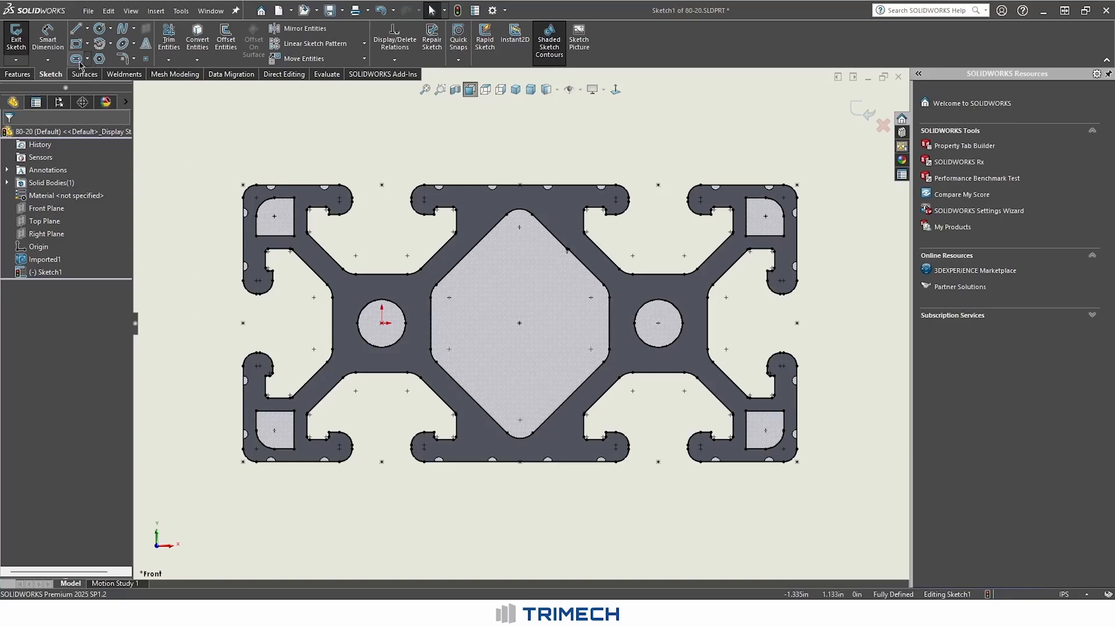
pyautogui.moveTo(15, 34)
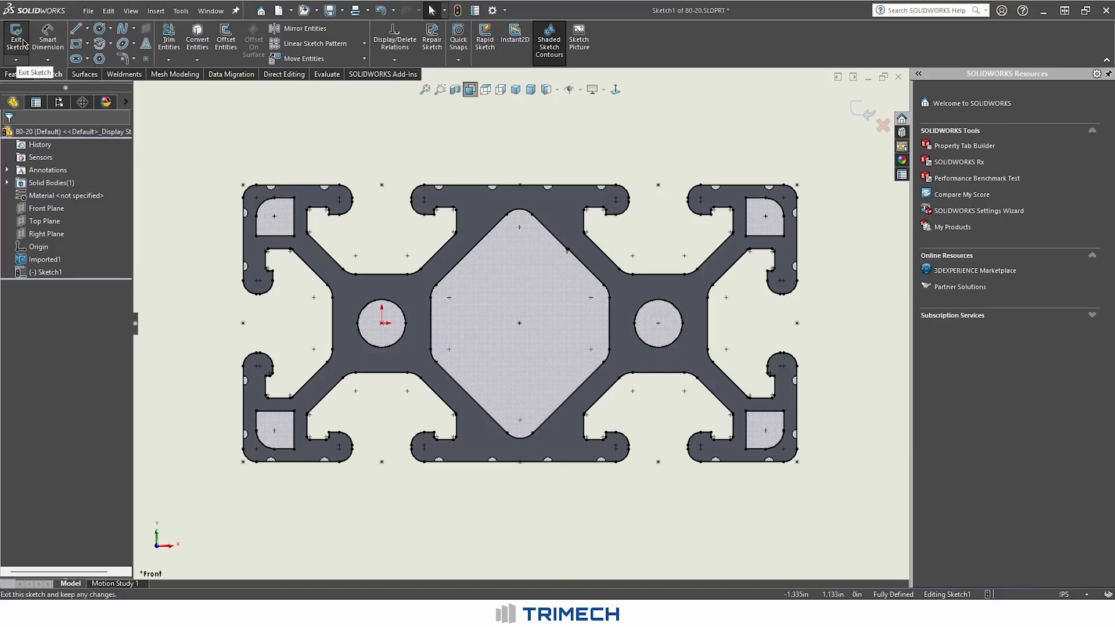
# Exit the profile sketch and select Sketch1 in the FeatureManager tree.
pyautogui.click(16, 36)
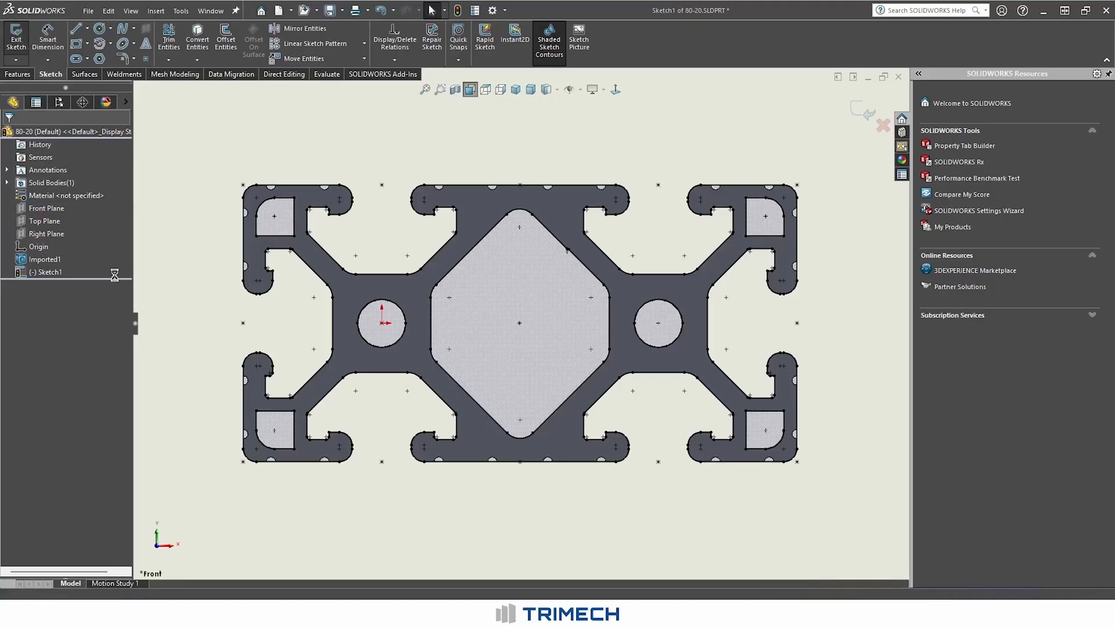
pyautogui.click(16, 35)
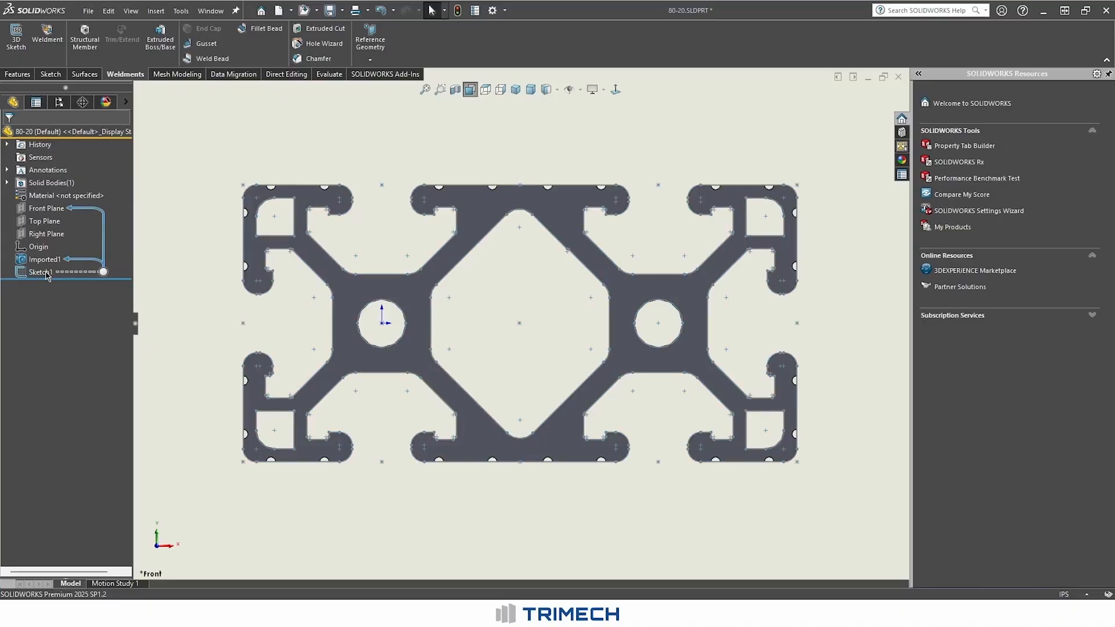
pyautogui.click(40, 272)
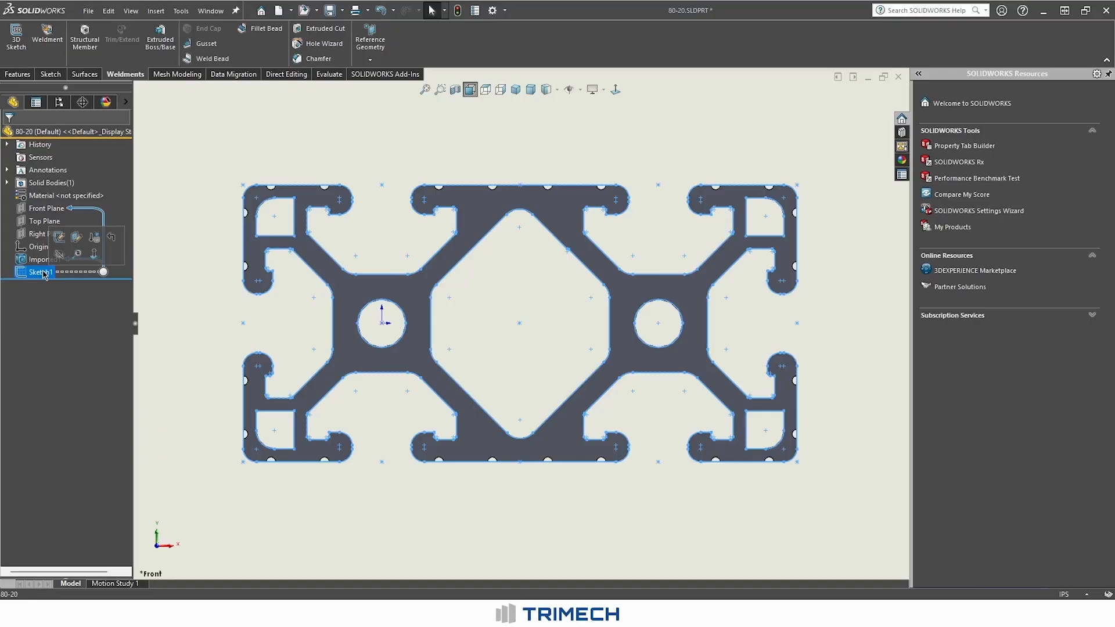
pyautogui.moveTo(329, 10)
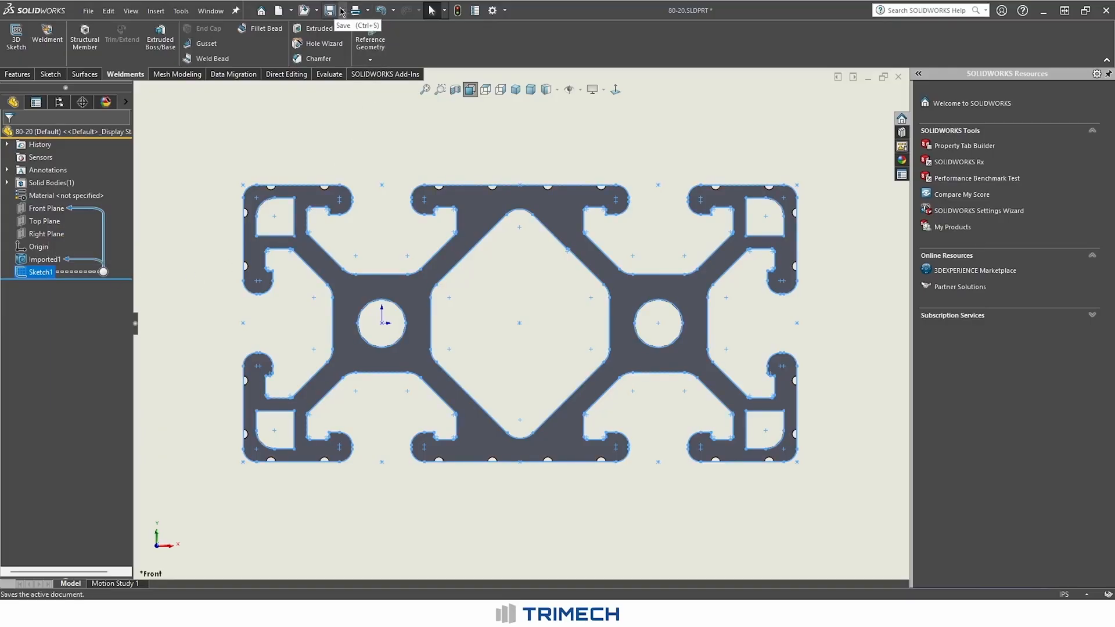
pyautogui.click(329, 10)
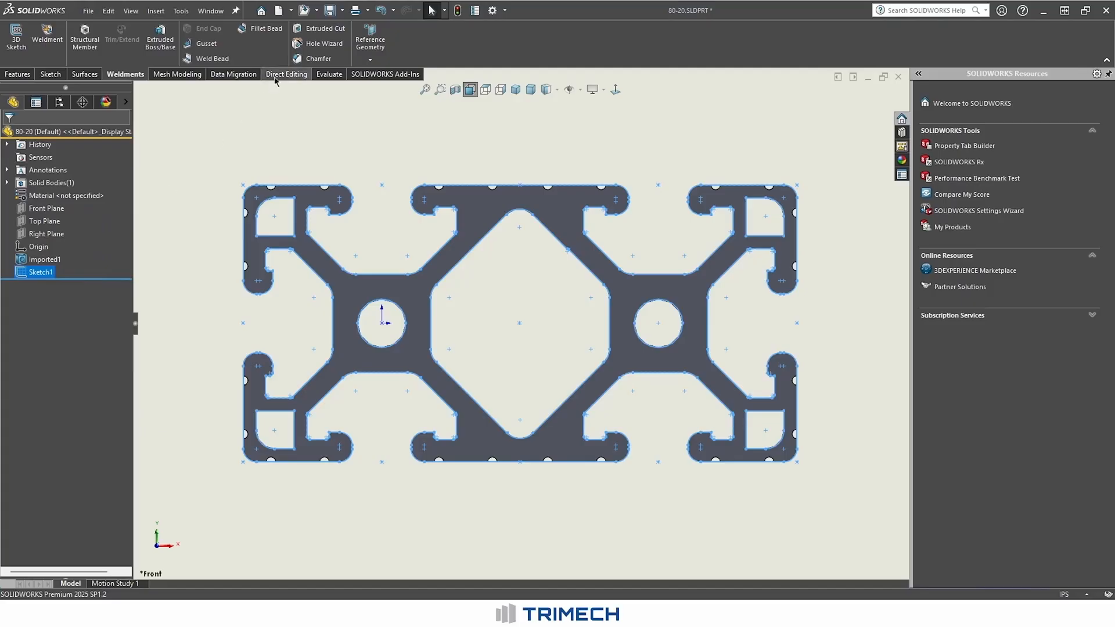
# Choose Save As for 80-20.SLDPRT and expand the Save as type list.
pyautogui.click(330, 10)
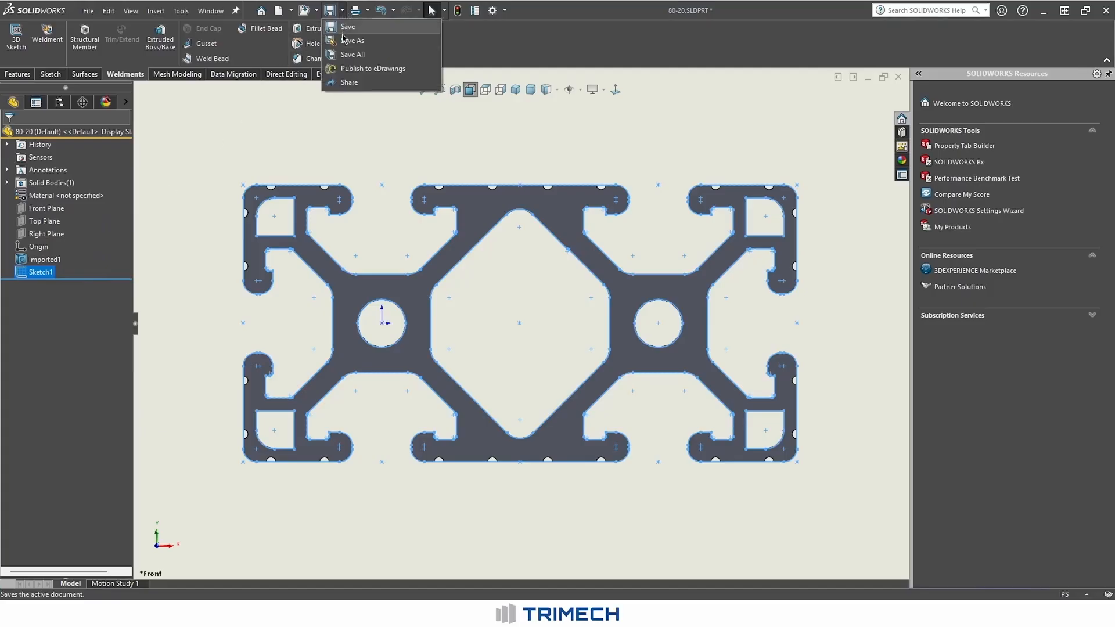
pyautogui.click(352, 41)
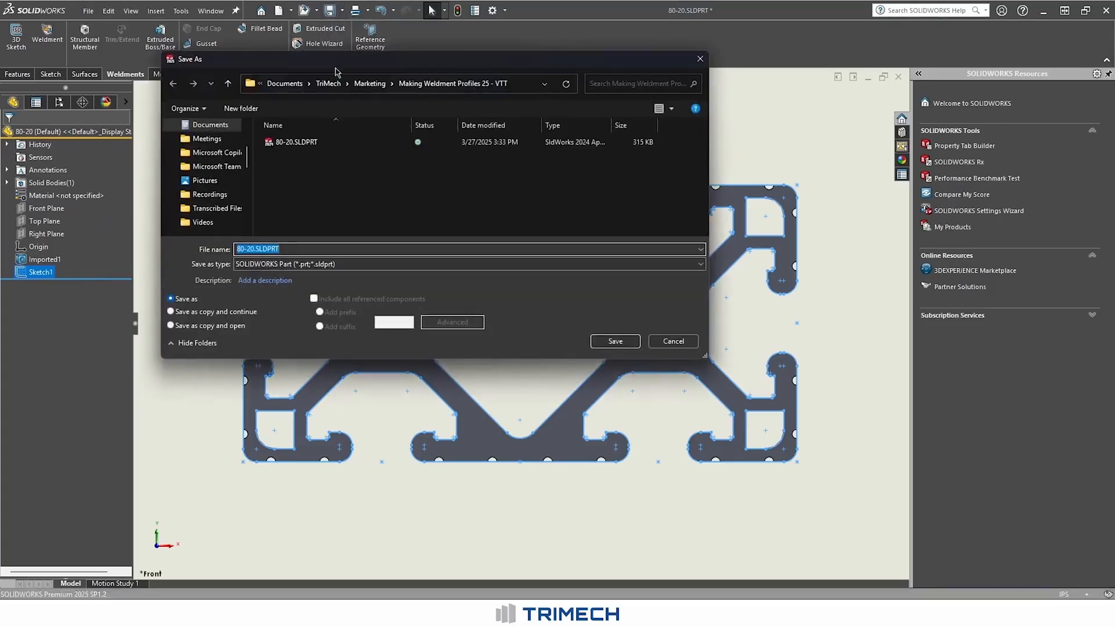
pyautogui.click(699, 264)
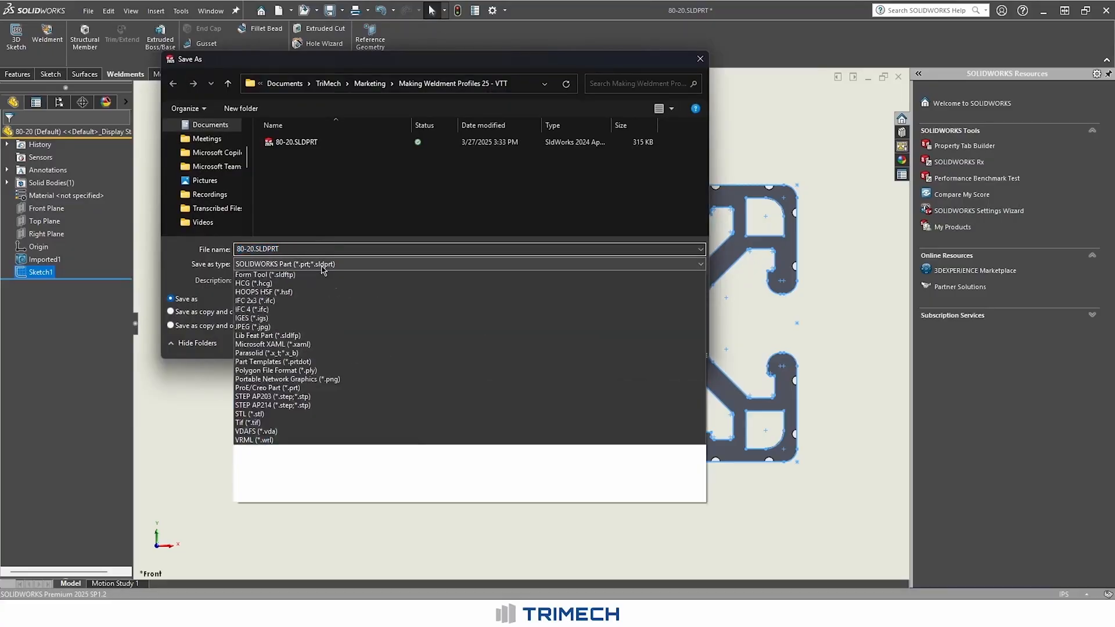
pyautogui.click(468, 264)
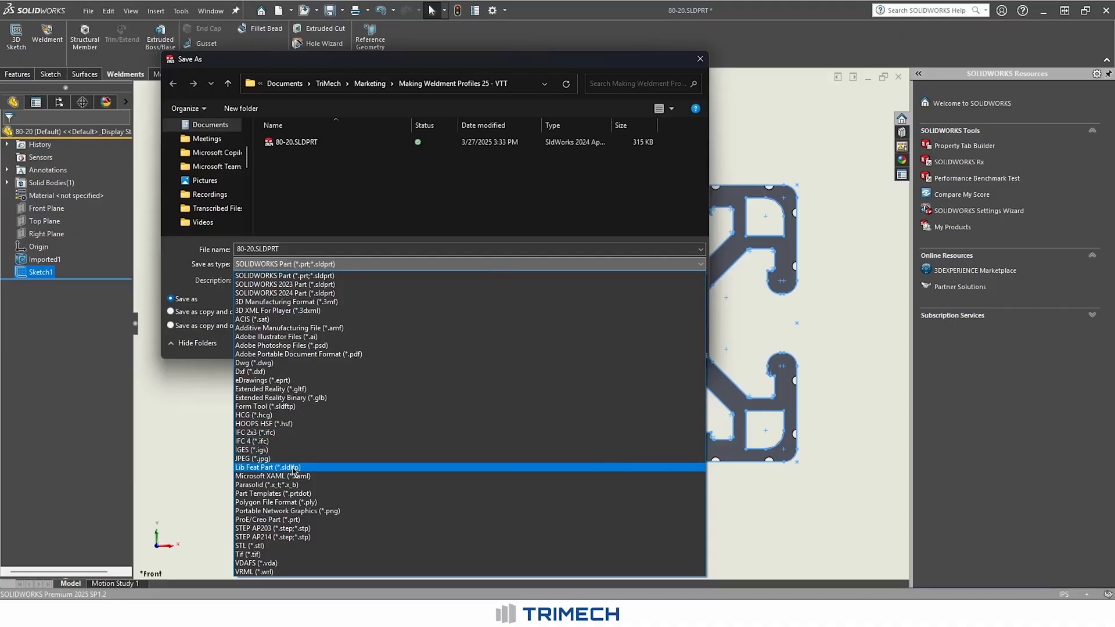
pyautogui.moveTo(314, 473)
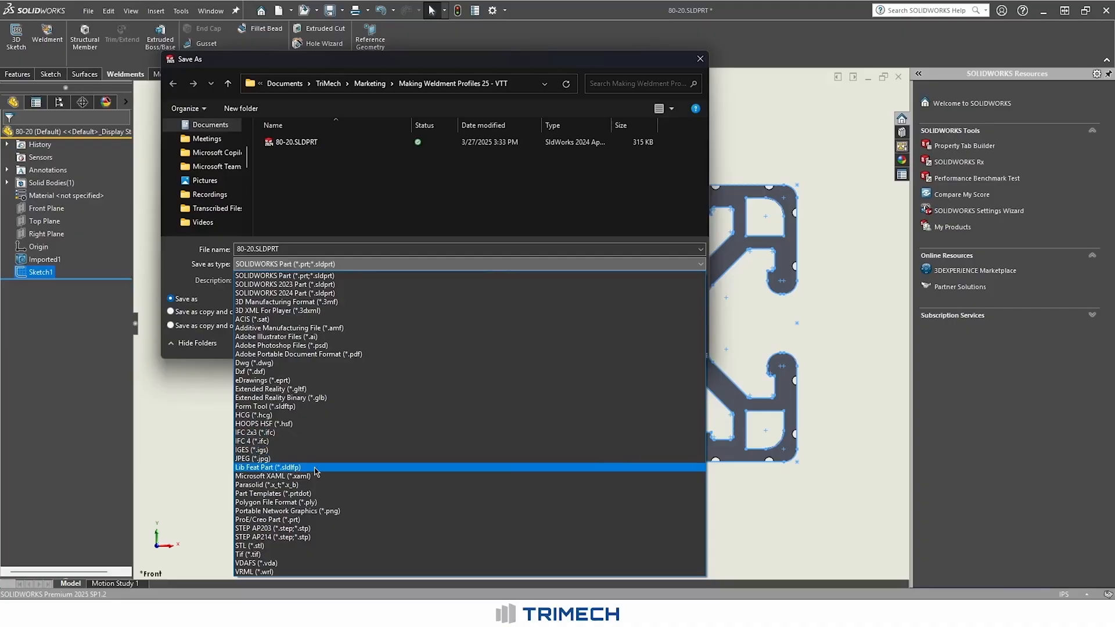
# Set type to Lib Feat Part and create an 80-20 folder in custom weldments 25.
pyautogui.click(272, 467)
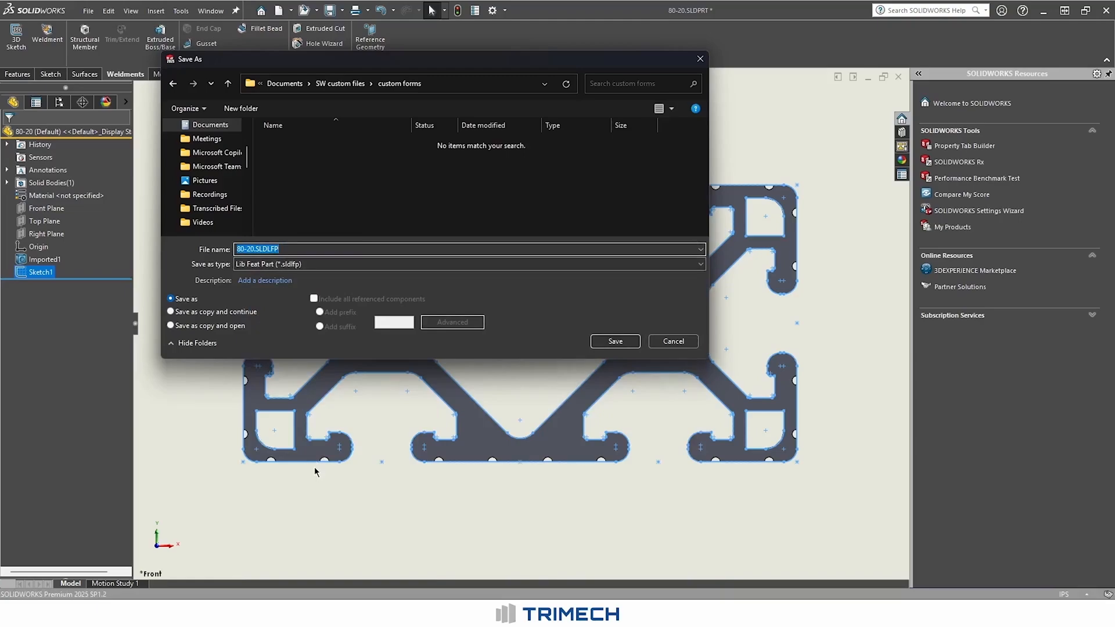
pyautogui.moveTo(326, 108)
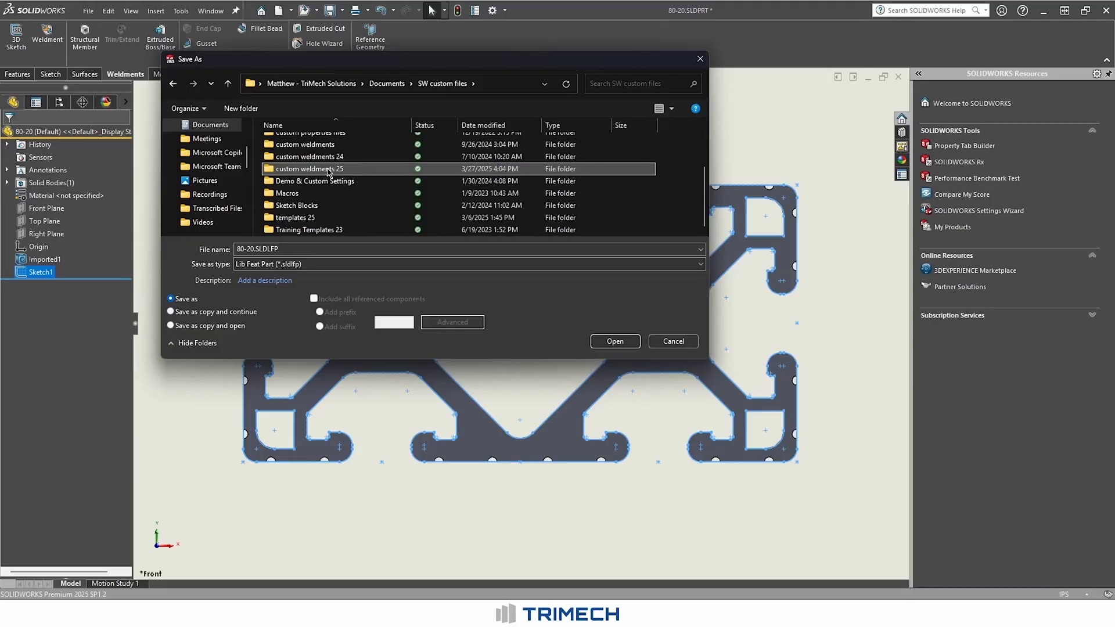
pyautogui.doubleClick(308, 168)
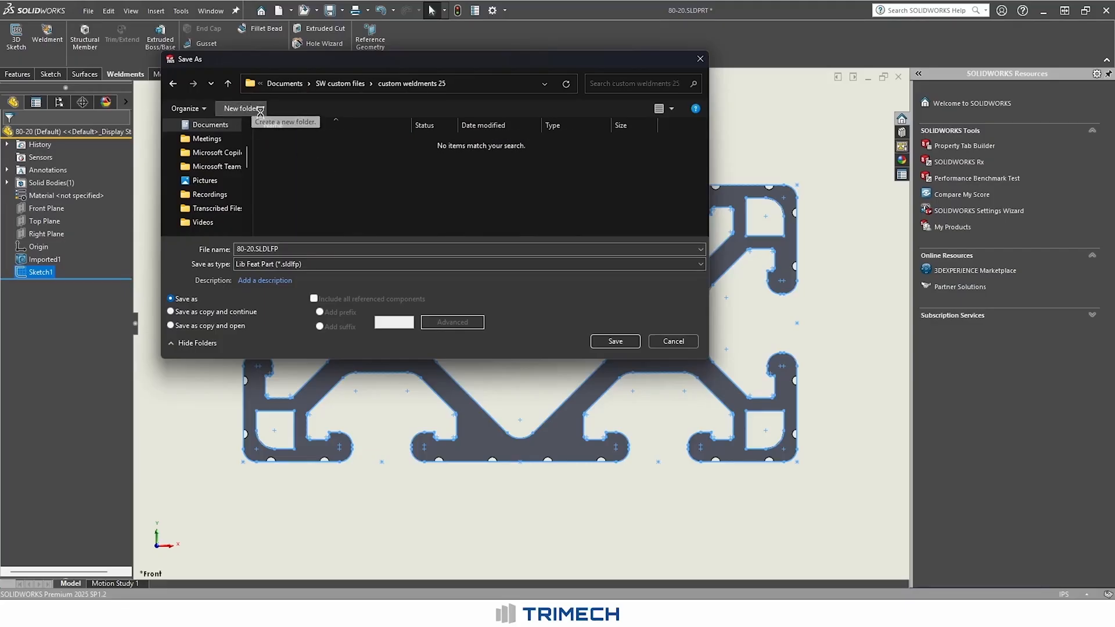
pyautogui.click(241, 108)
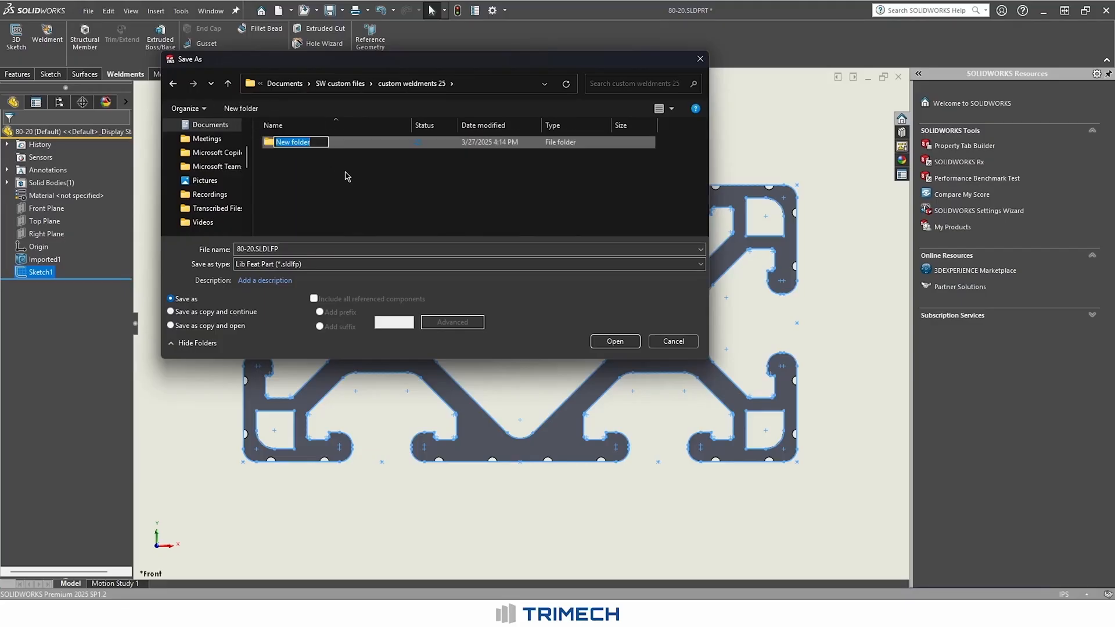
pyautogui.write('80-20')
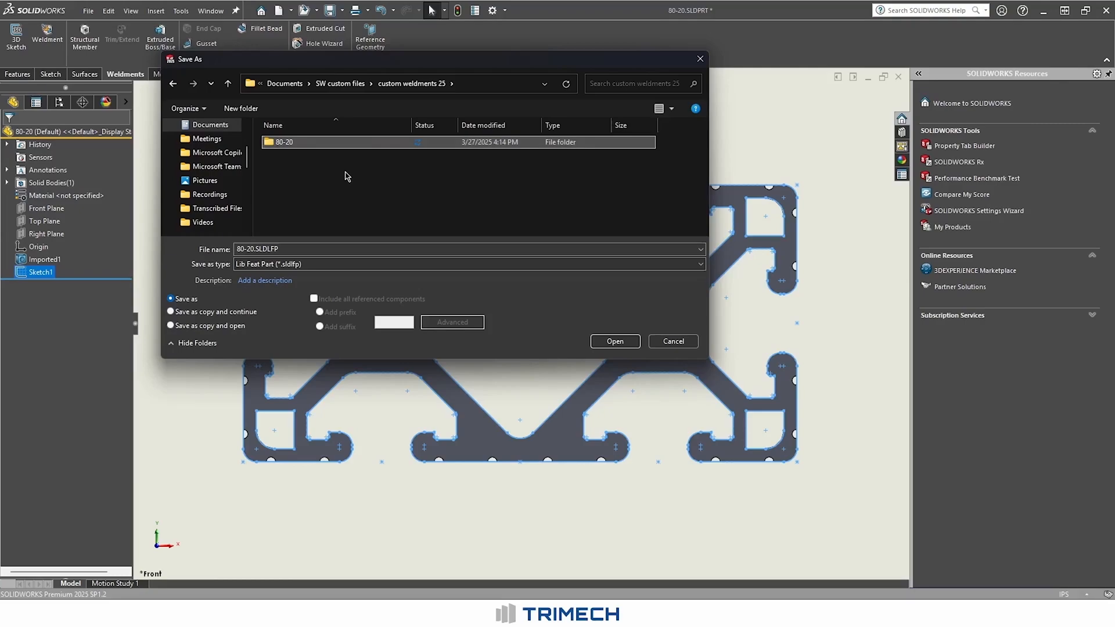
# Create an inch folder inside 80-20 and open it as the save location.
pyautogui.doubleClick(282, 142)
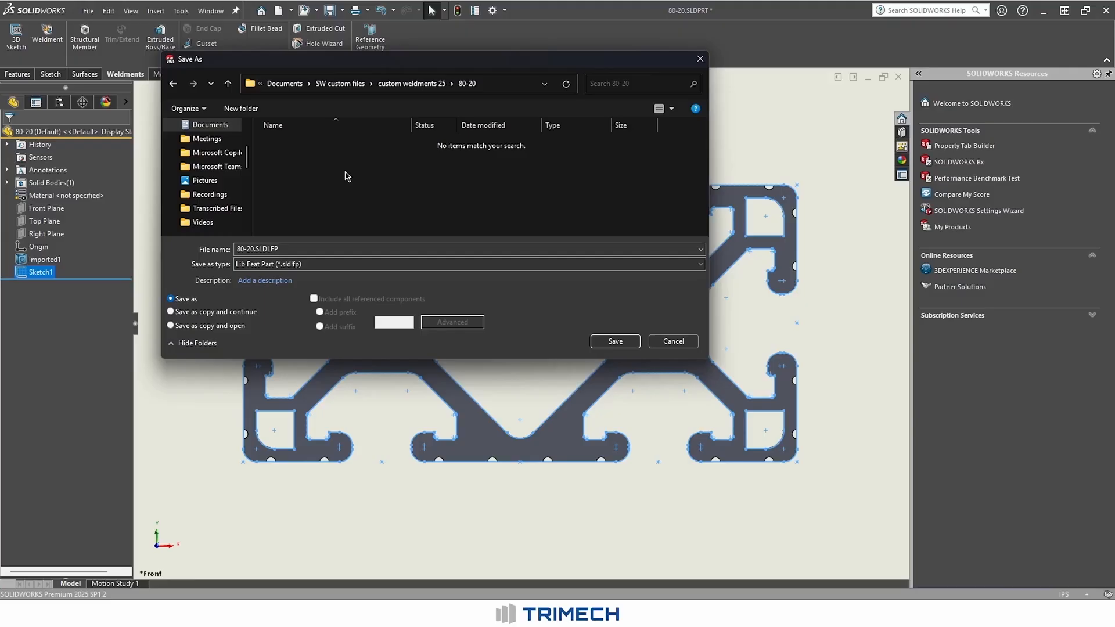
pyautogui.click(240, 108)
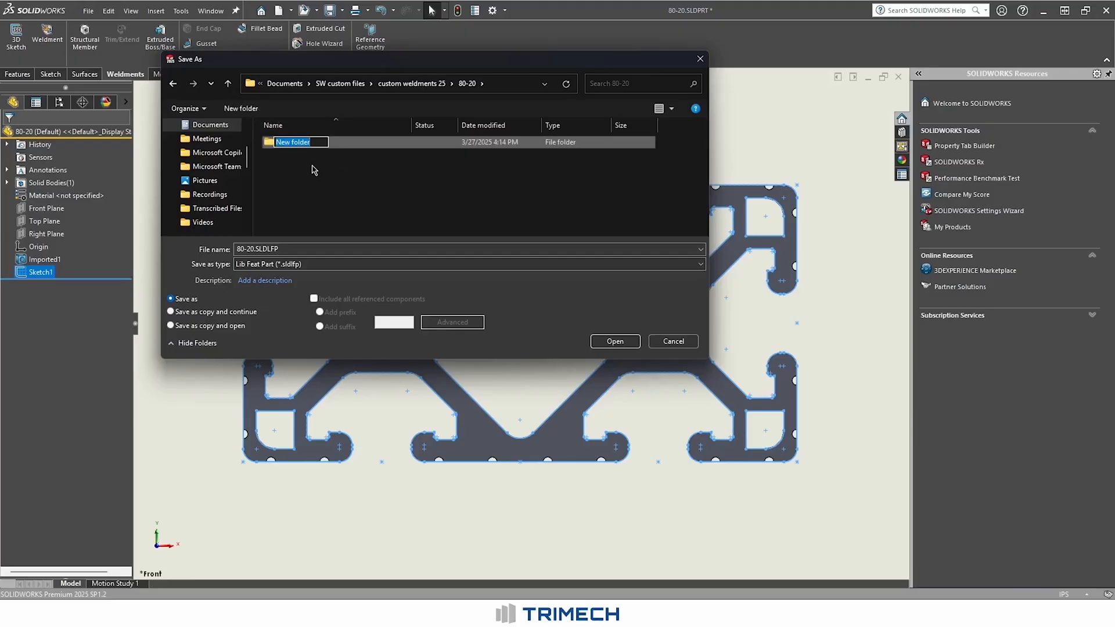
pyautogui.write('inch')
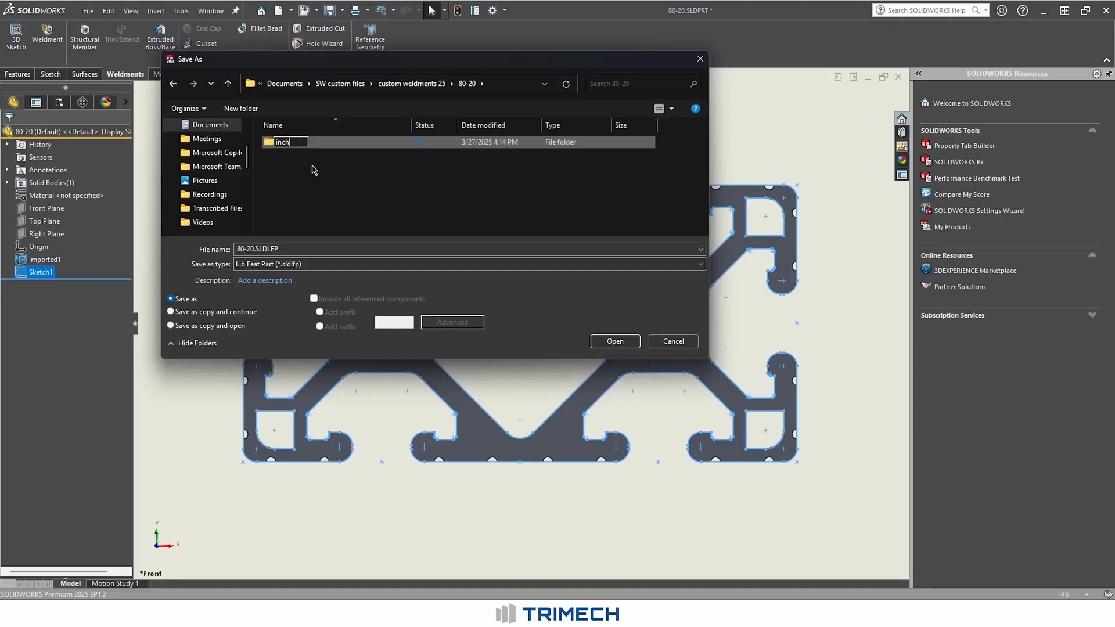
pyautogui.doubleClick(282, 142)
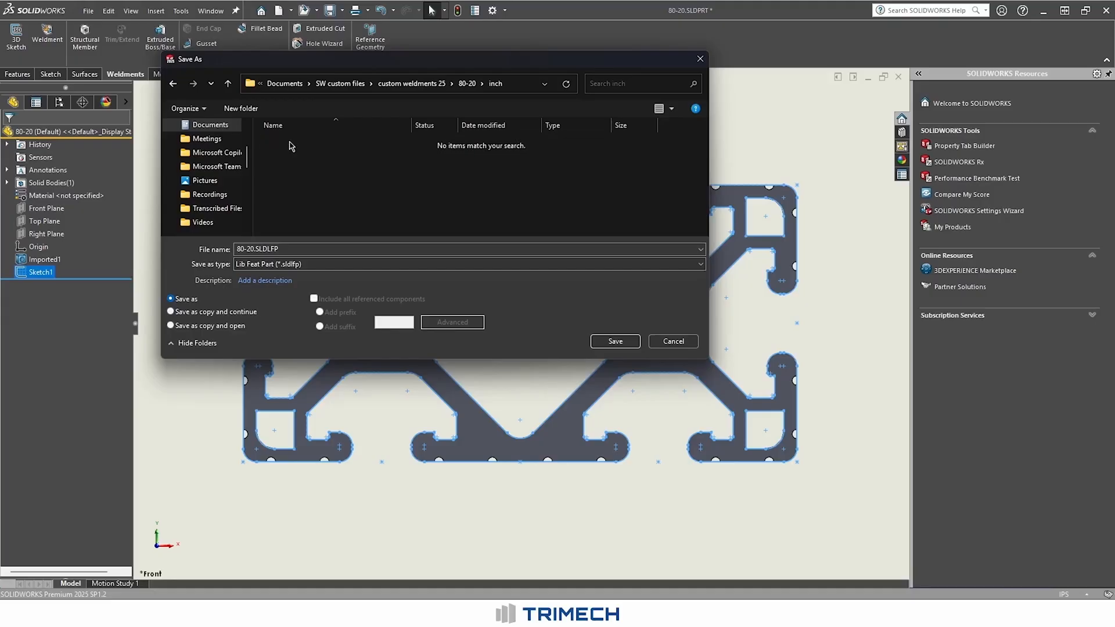
pyautogui.click(288, 249)
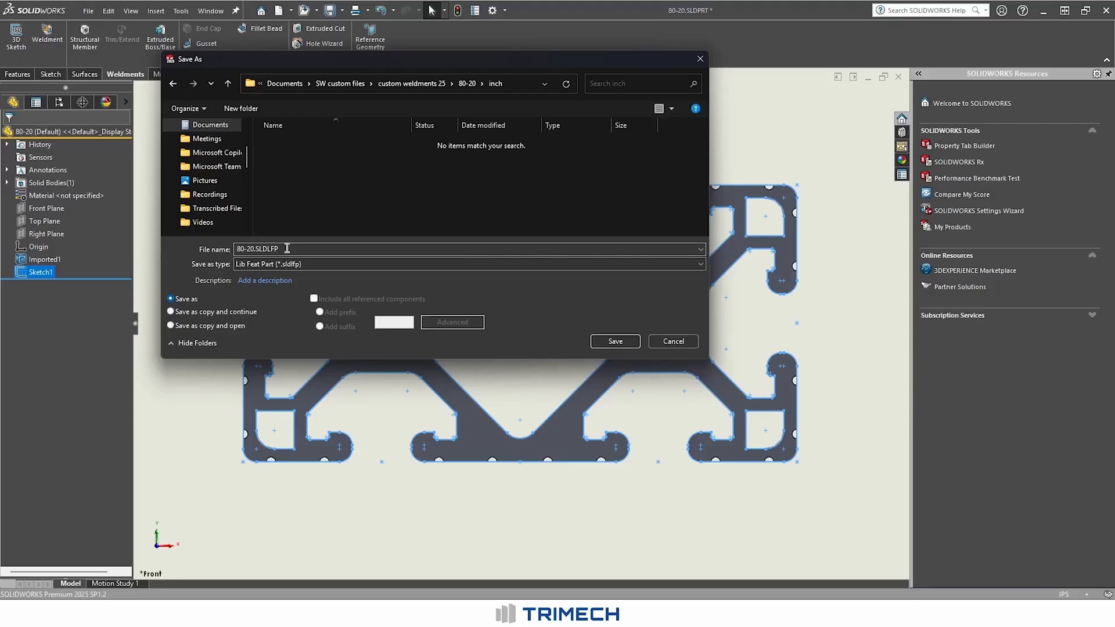
# Save the profile as 2x1.SLDLFP in the inch folder.
pyautogui.tripleClick(256, 249)
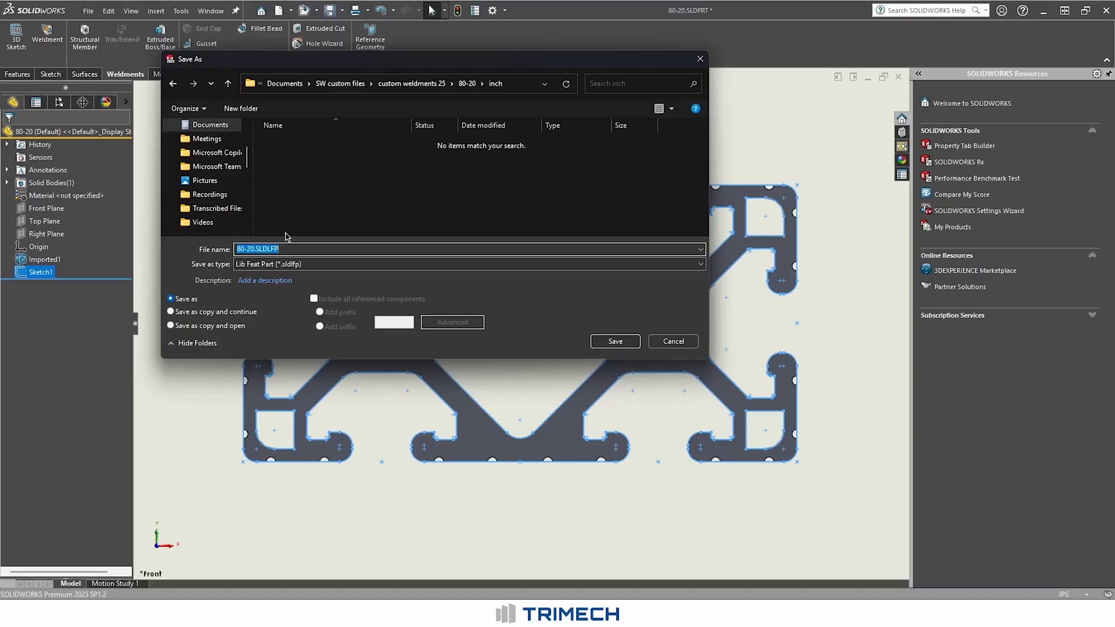
pyautogui.write('2x1')
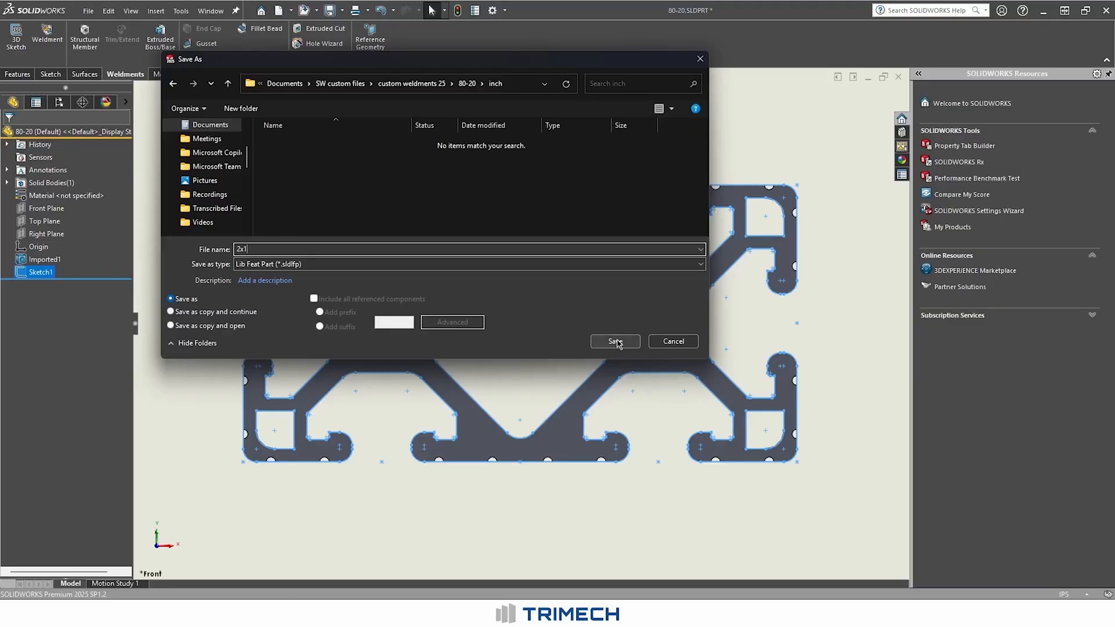
pyautogui.click(613, 342)
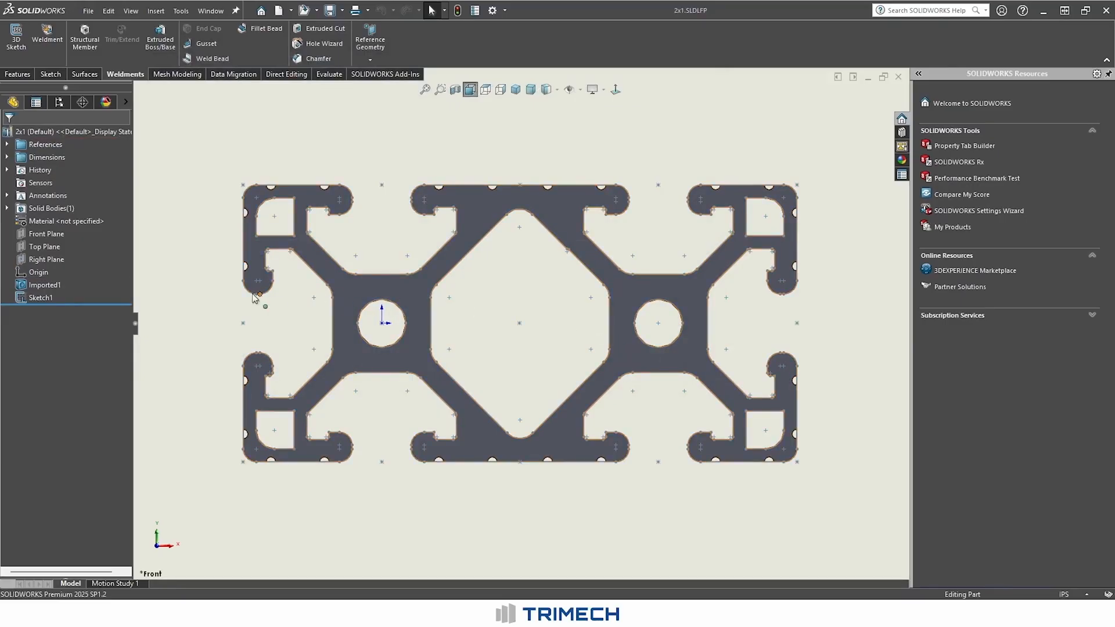
# Close the saved 2x1 profile part, then start a new part sketched on Top Plane.
pyautogui.click(40, 297)
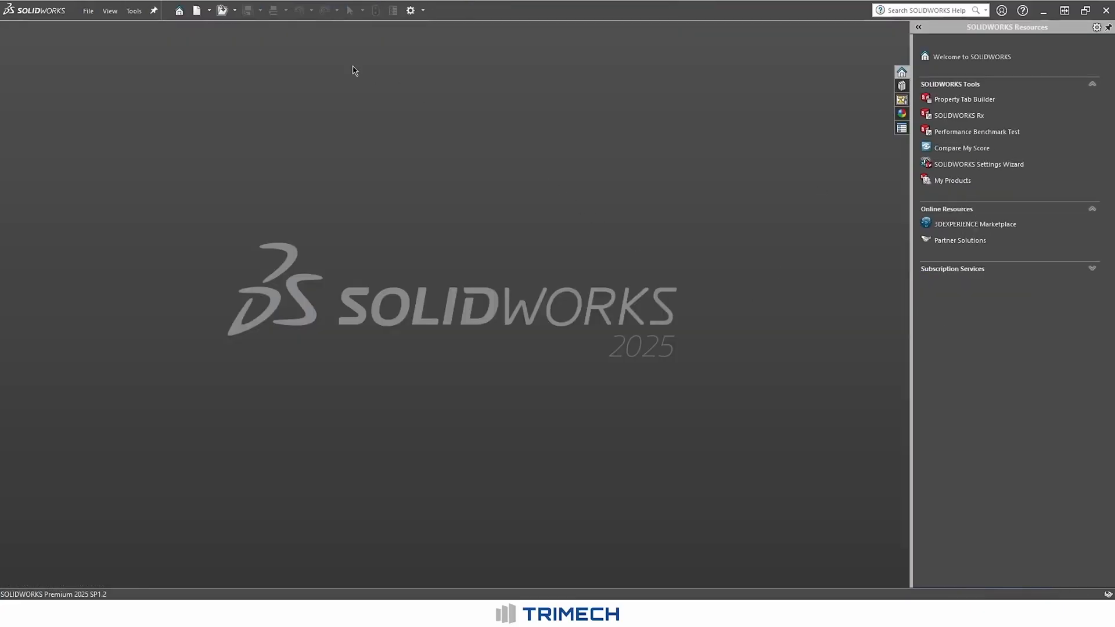
pyautogui.click(197, 9)
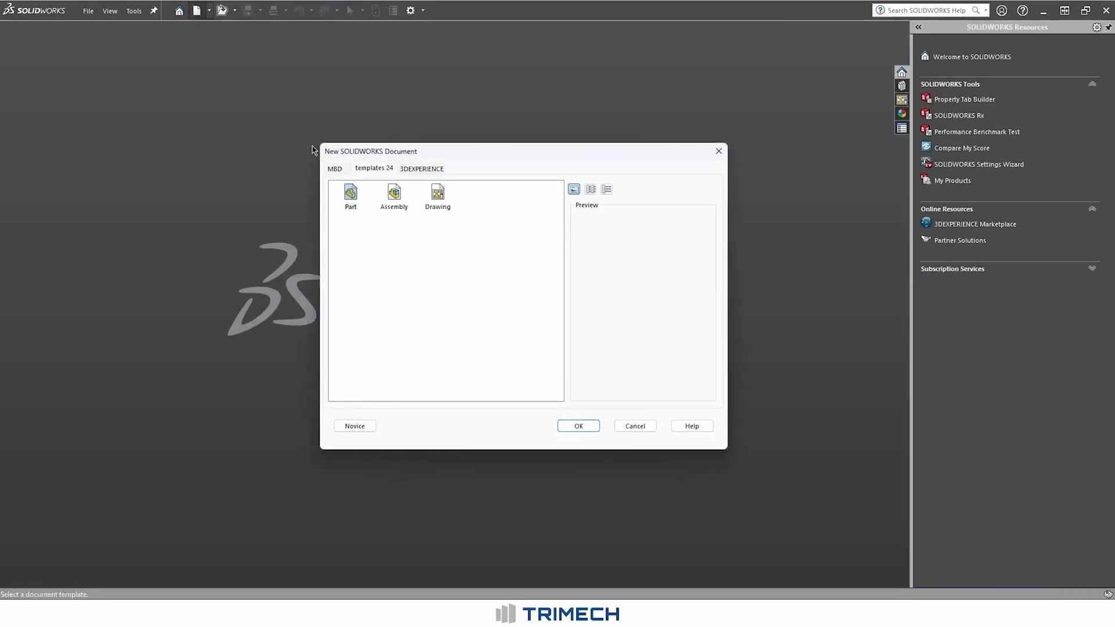
pyautogui.click(577, 425)
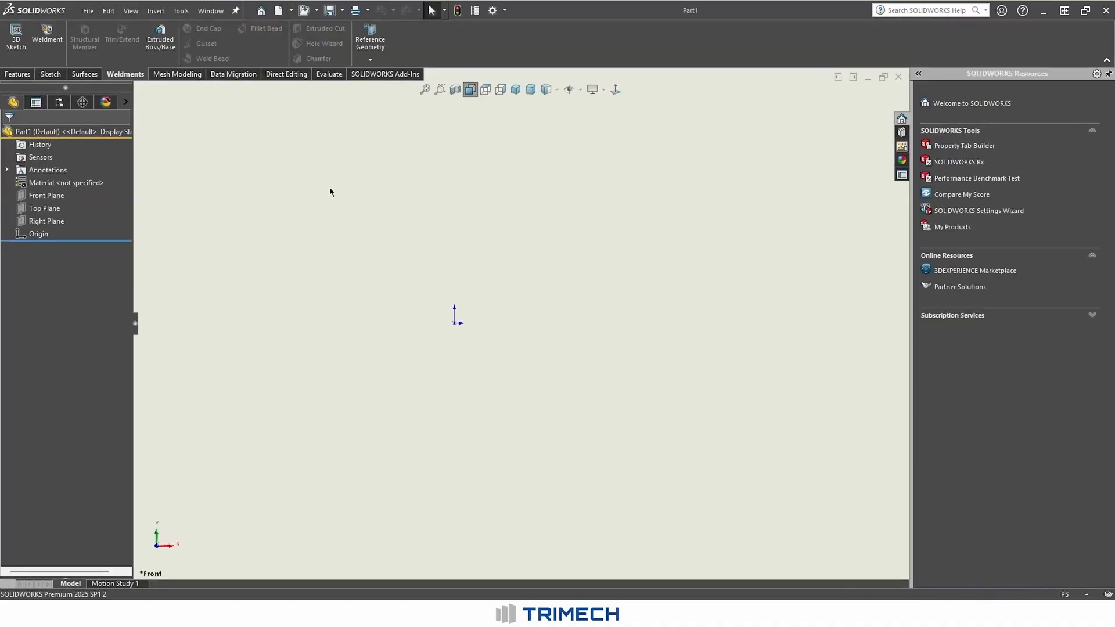
pyautogui.click(44, 208)
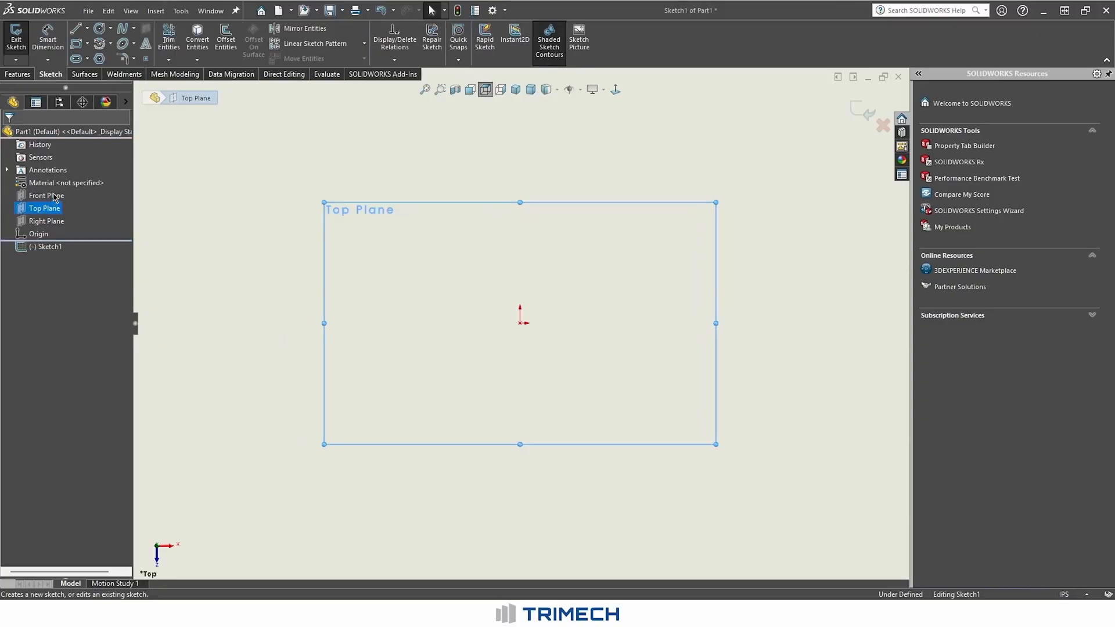
# Draw a centre rectangle from the origin, dimension it 144 by 96, and exit the sketch.
pyautogui.click(74, 28)
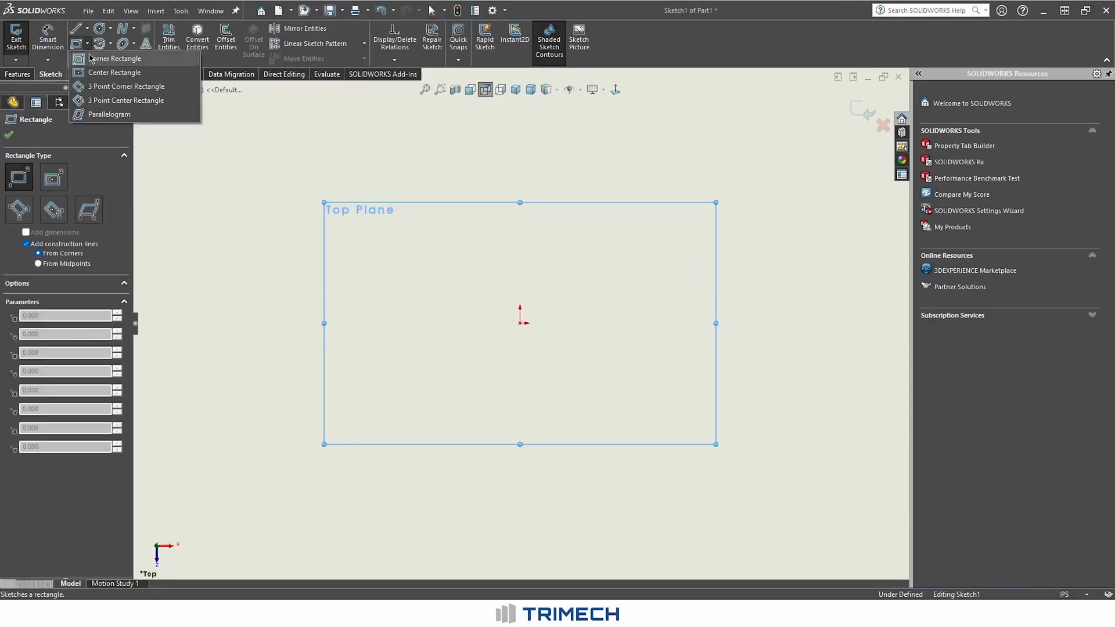
pyautogui.click(115, 73)
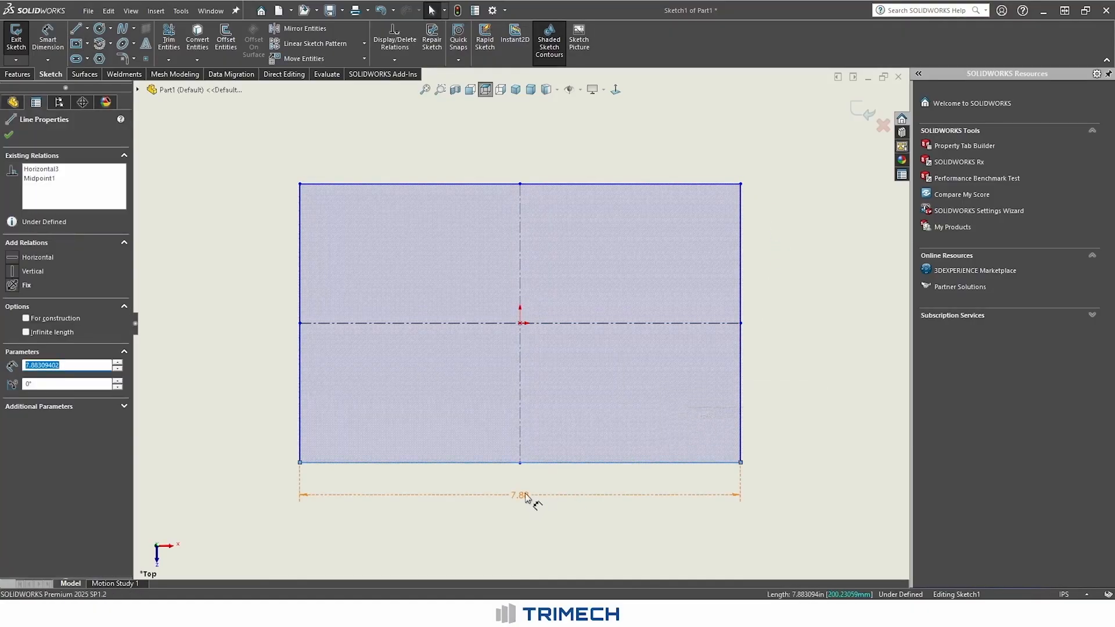
pyautogui.click(519, 495)
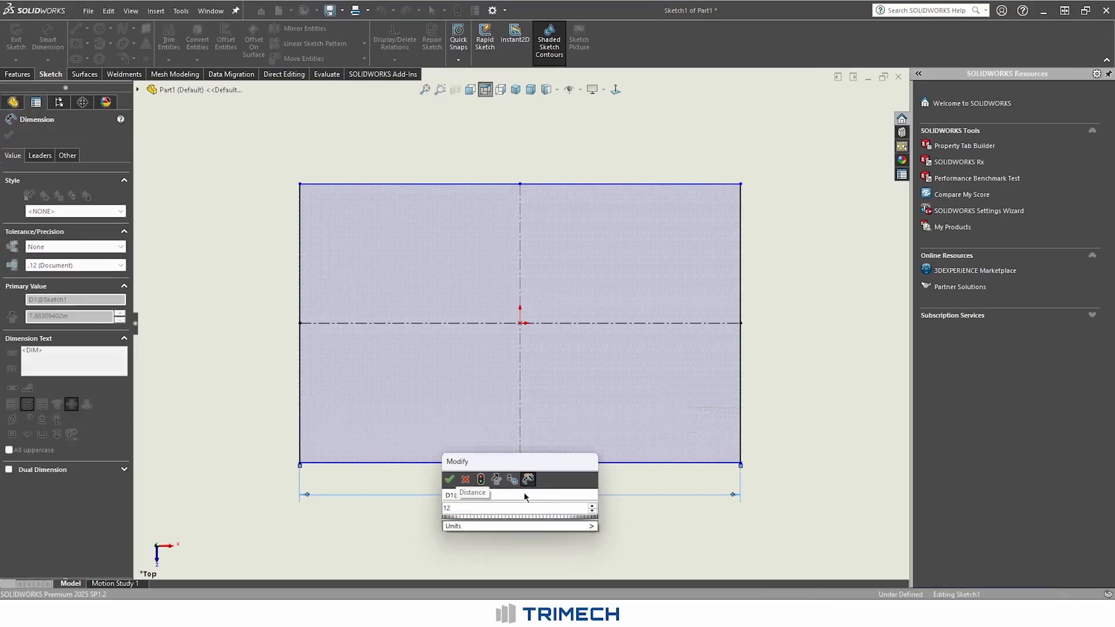
pyautogui.click(450, 478)
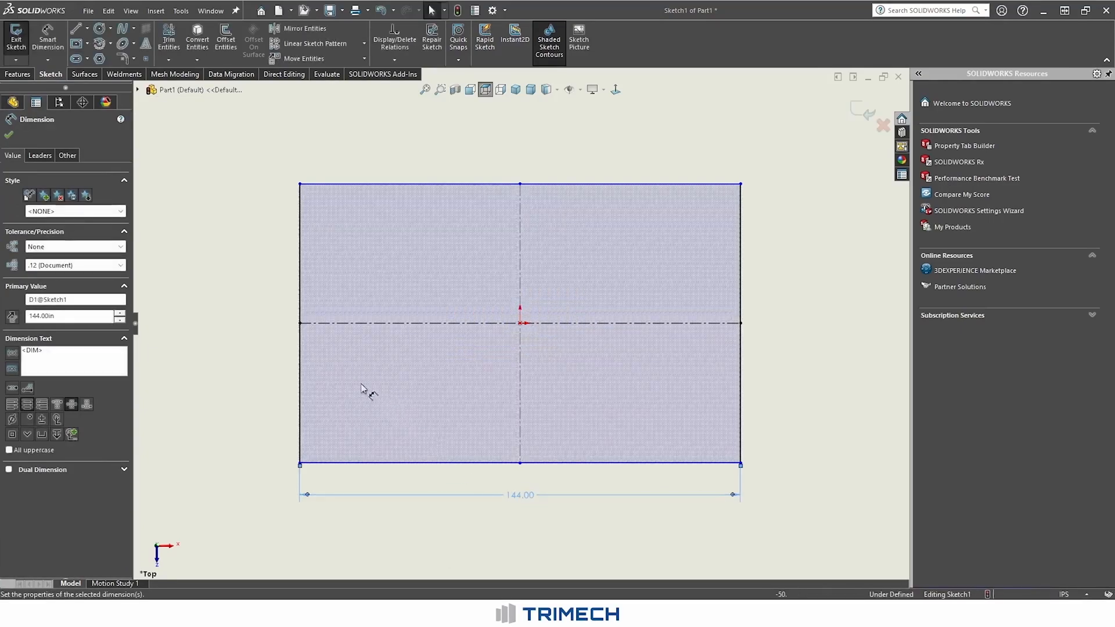
pyautogui.moveTo(302, 357)
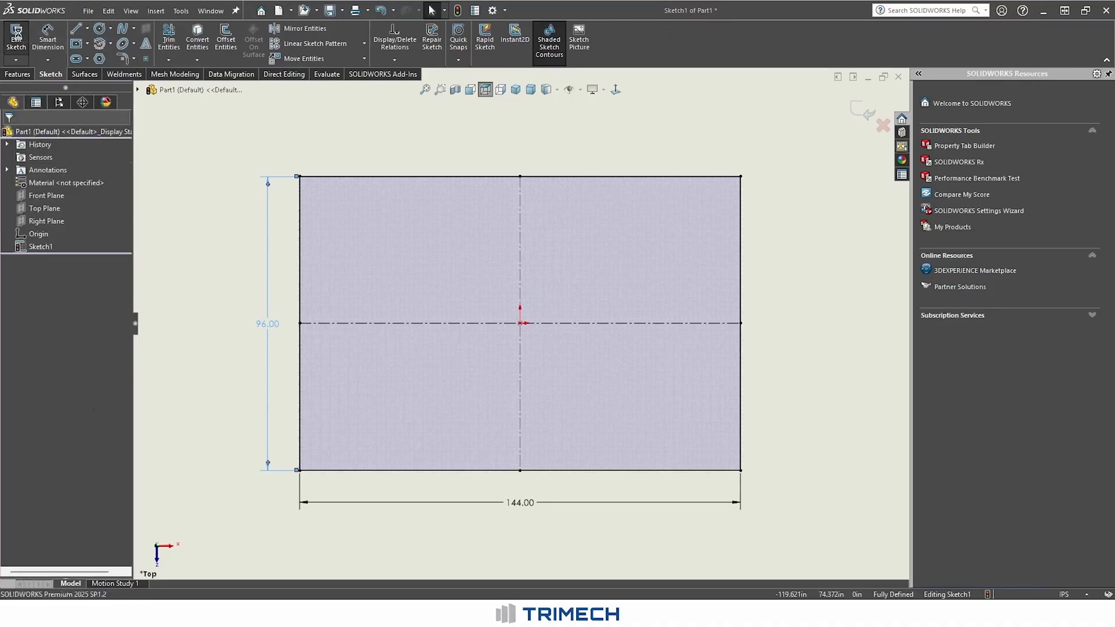
pyautogui.click(125, 74)
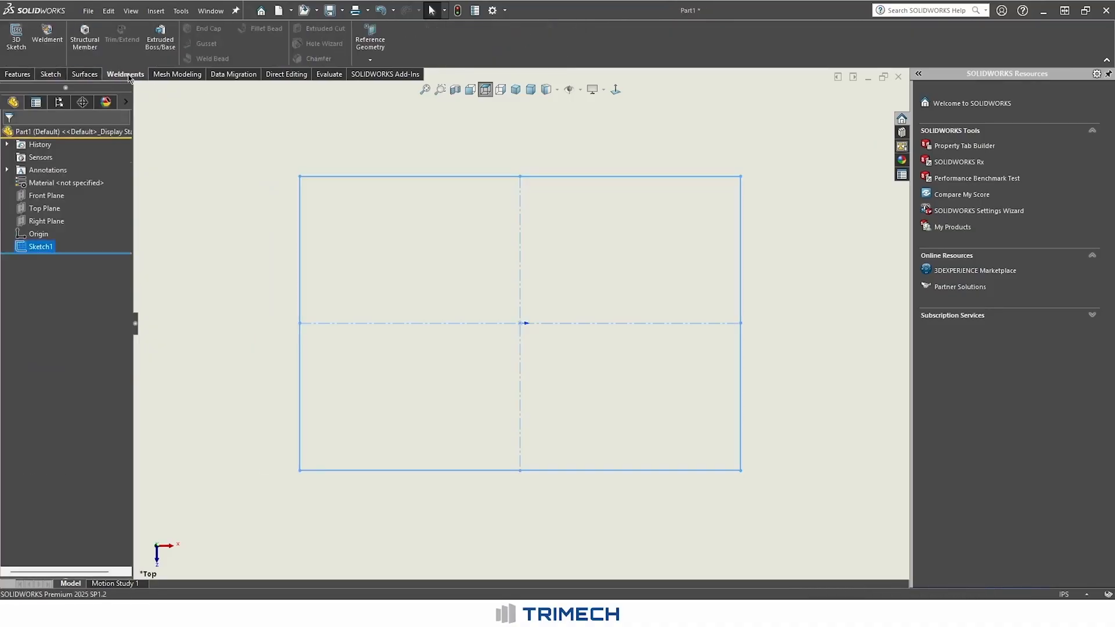
# Run an 80-20 inch 2x1 structural member along all four edges, viewed from above.
pyautogui.click(83, 39)
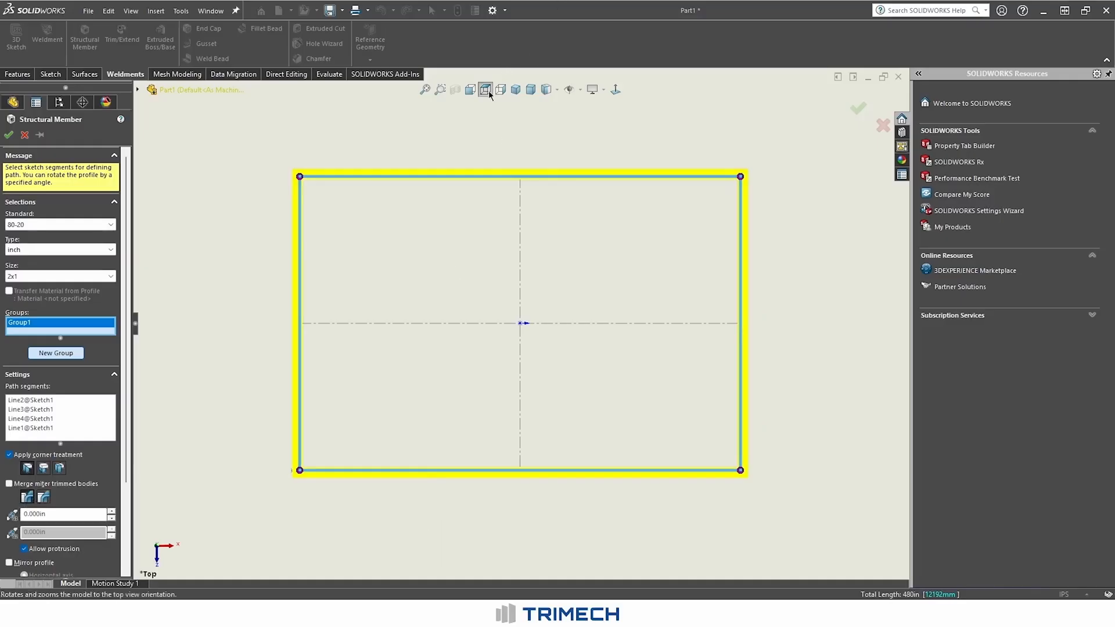
pyautogui.click(485, 89)
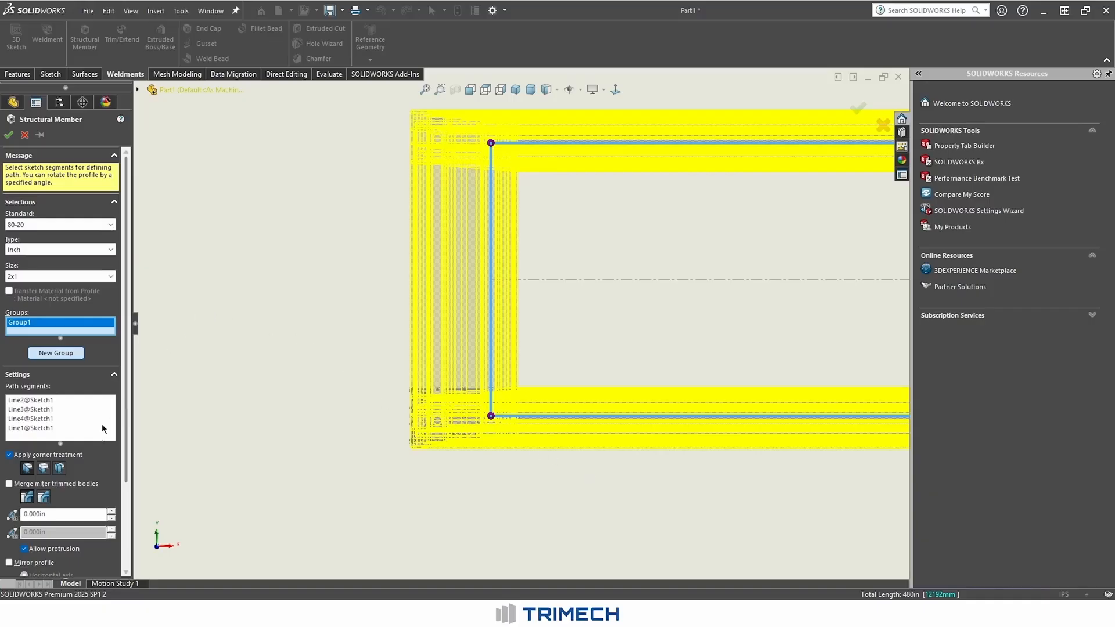
pyautogui.scroll(-3)
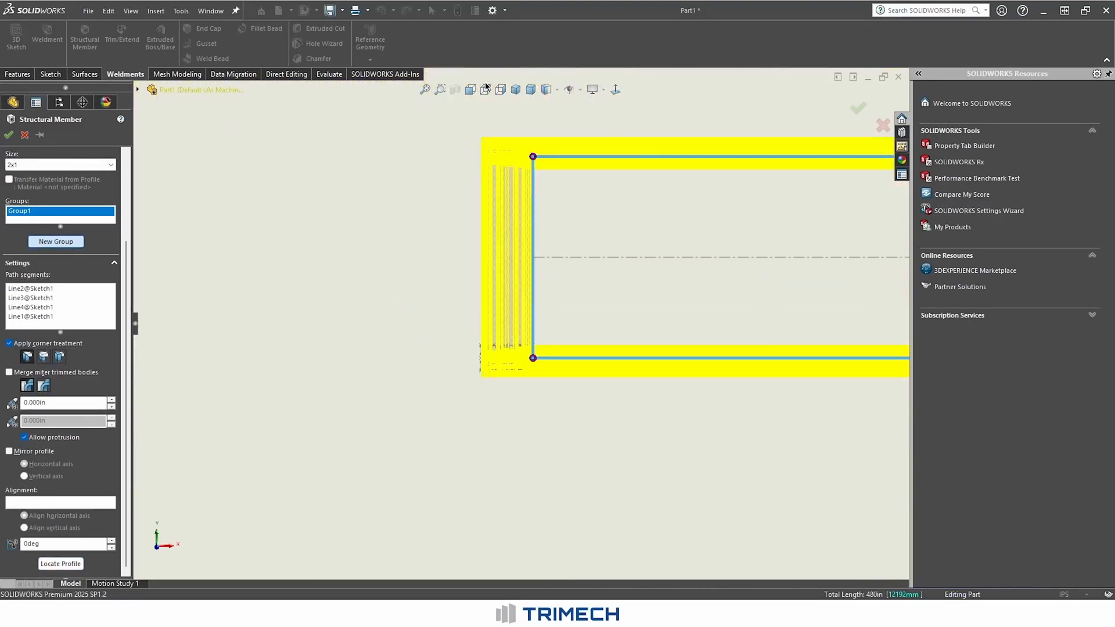
pyautogui.click(485, 88)
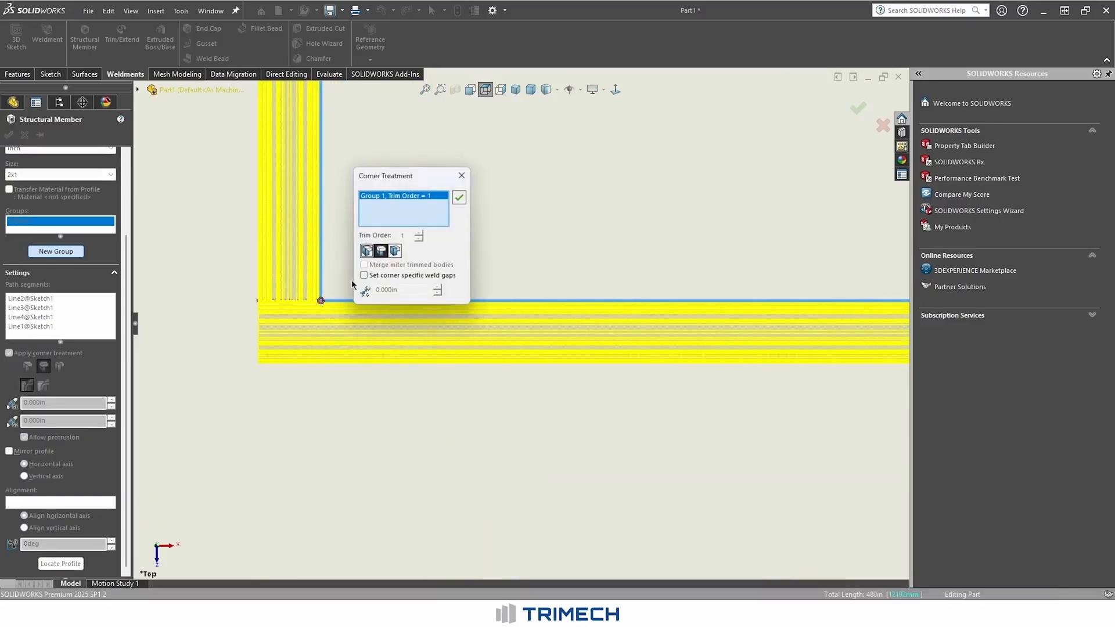
# Set the corner treatment to End Butt2 and accept the structural member.
pyautogui.click(395, 250)
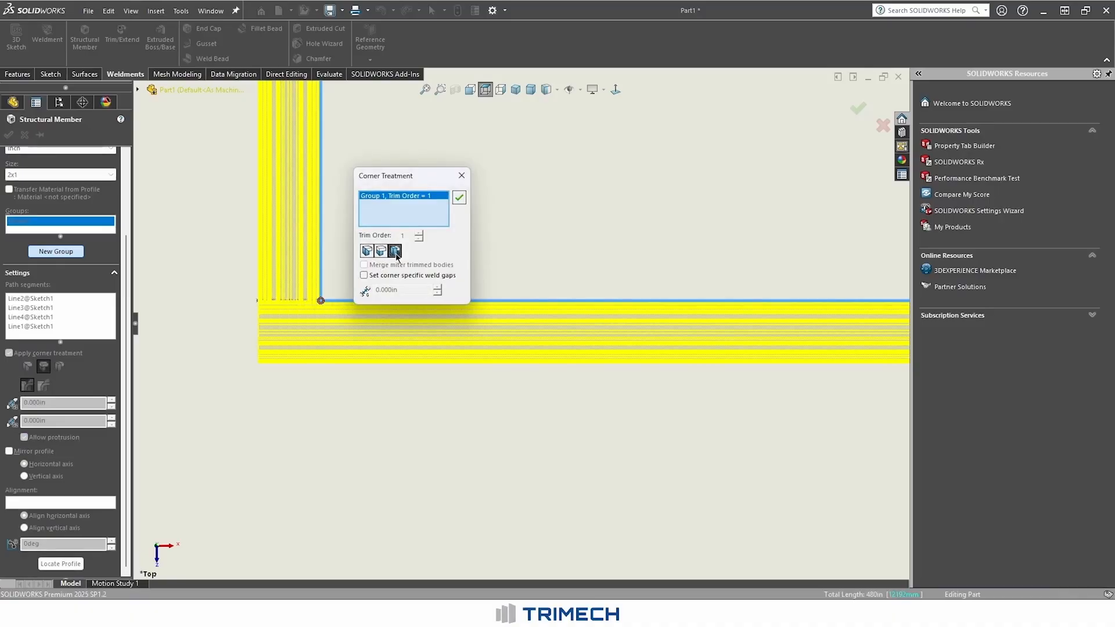
pyautogui.click(458, 197)
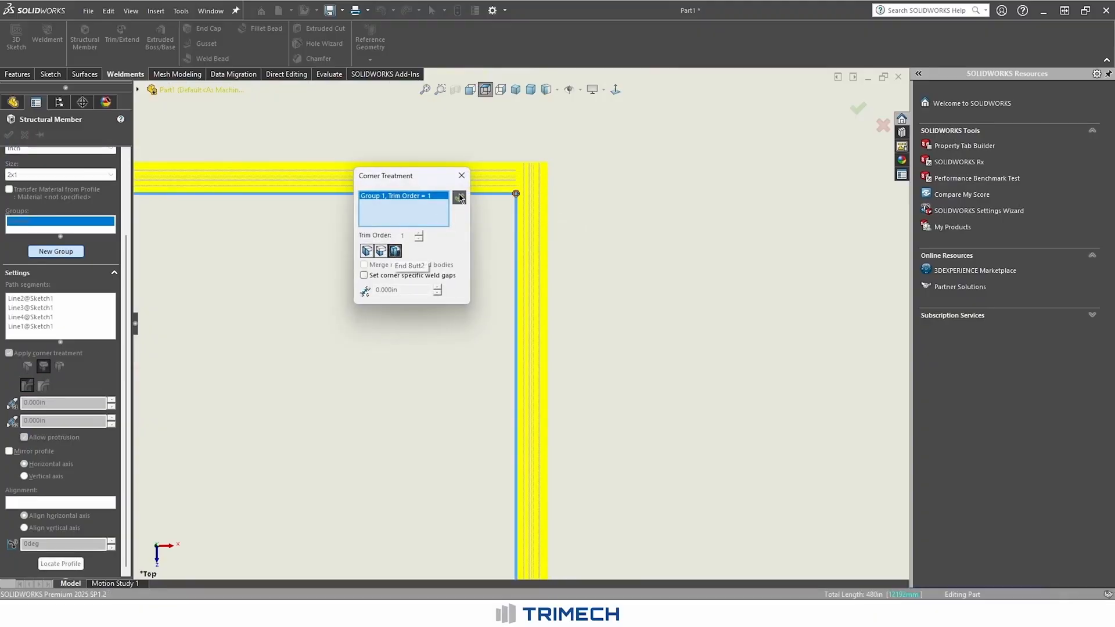
pyautogui.click(460, 175)
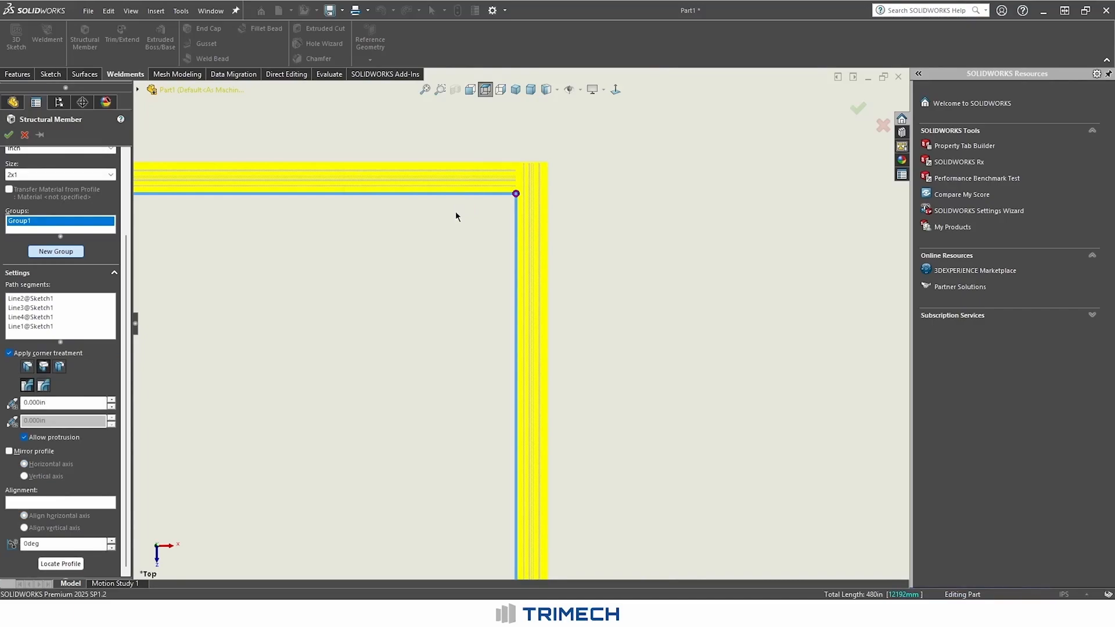
pyautogui.moveTo(463, 220)
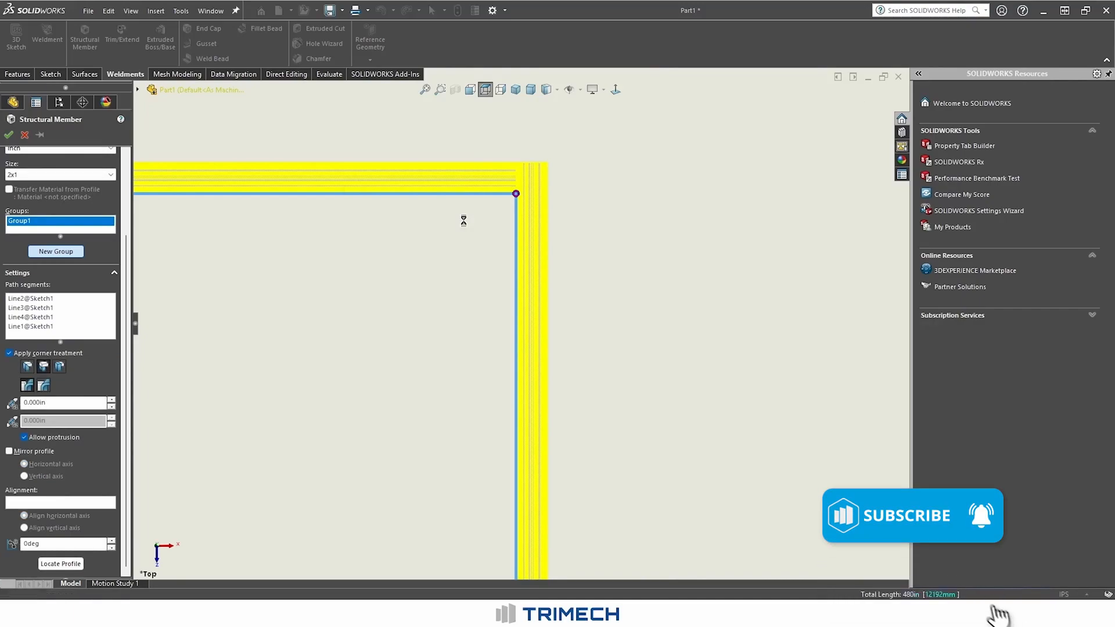
pyautogui.click(9, 135)
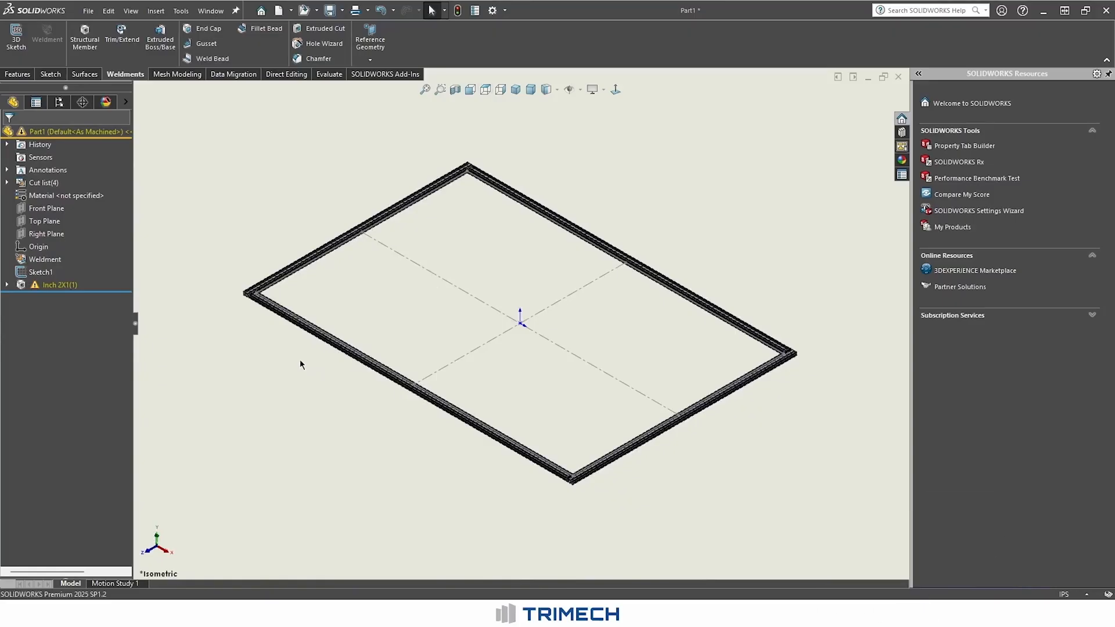
pyautogui.click(60, 284)
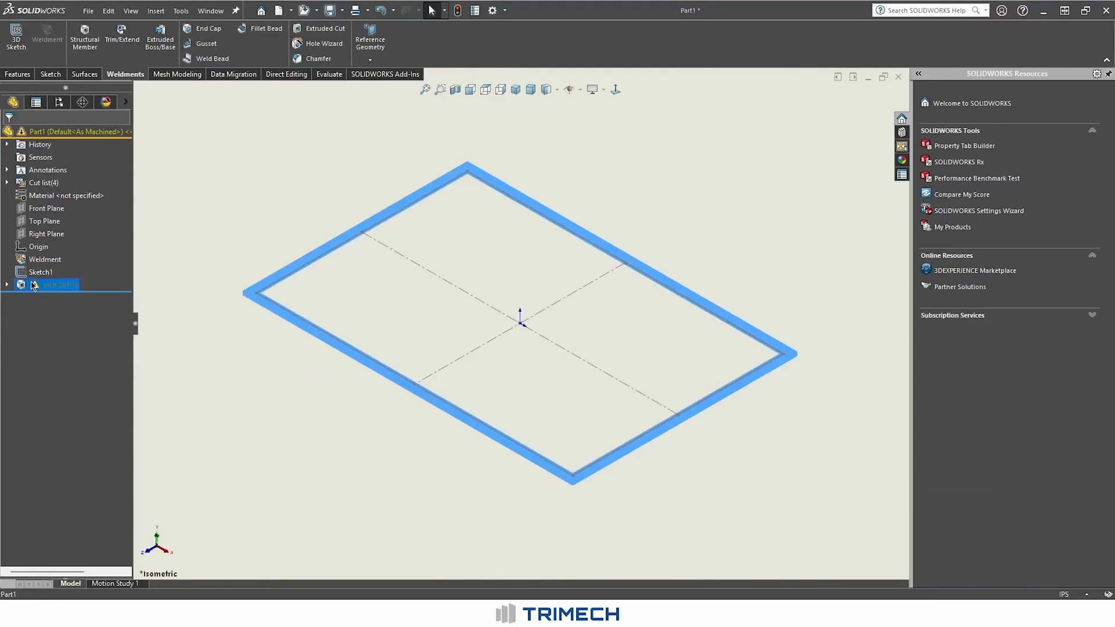
pyautogui.rightClick(58, 285)
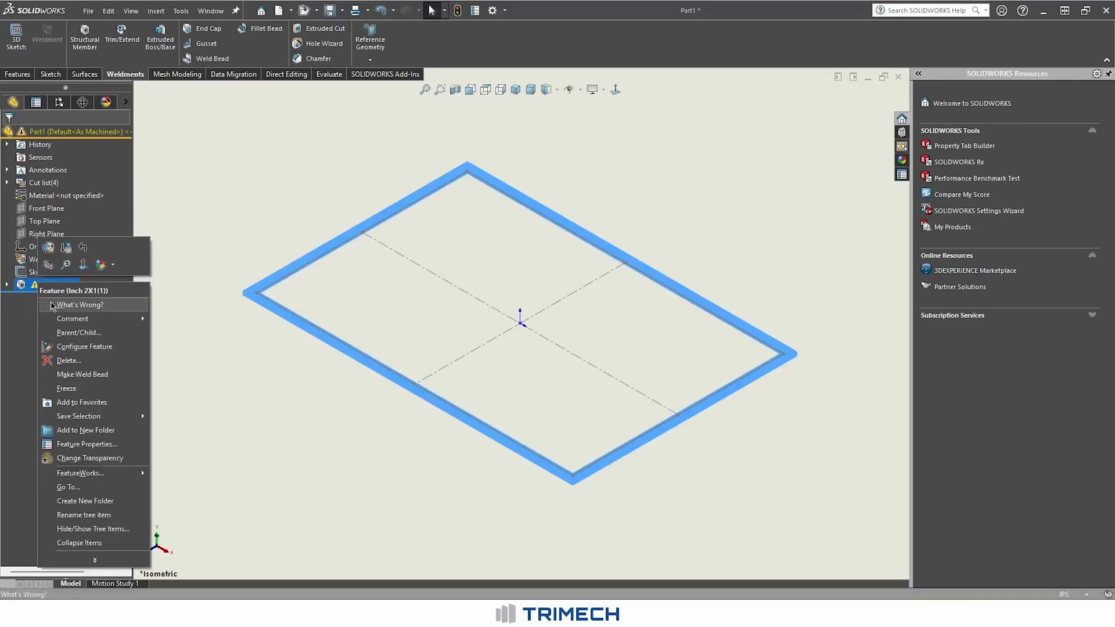
pyautogui.click(79, 304)
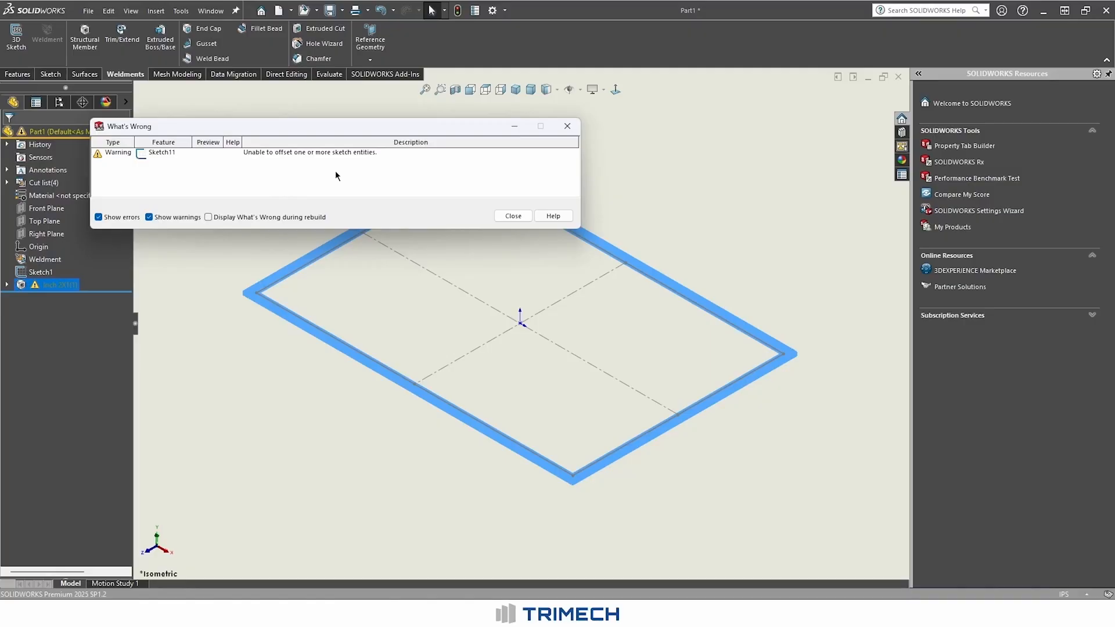
pyautogui.click(512, 216)
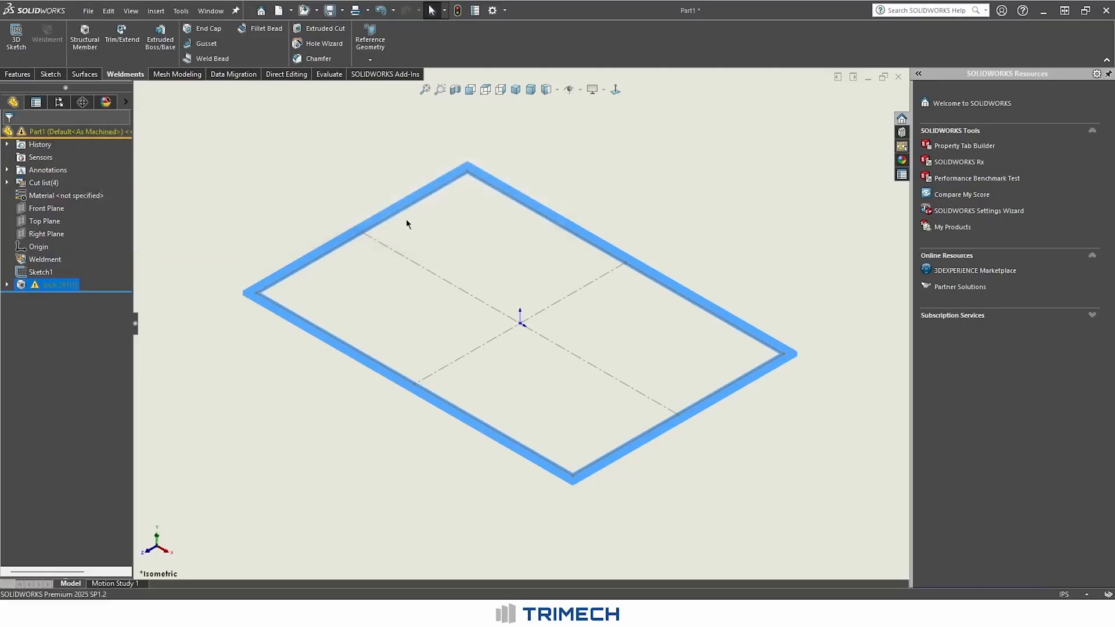